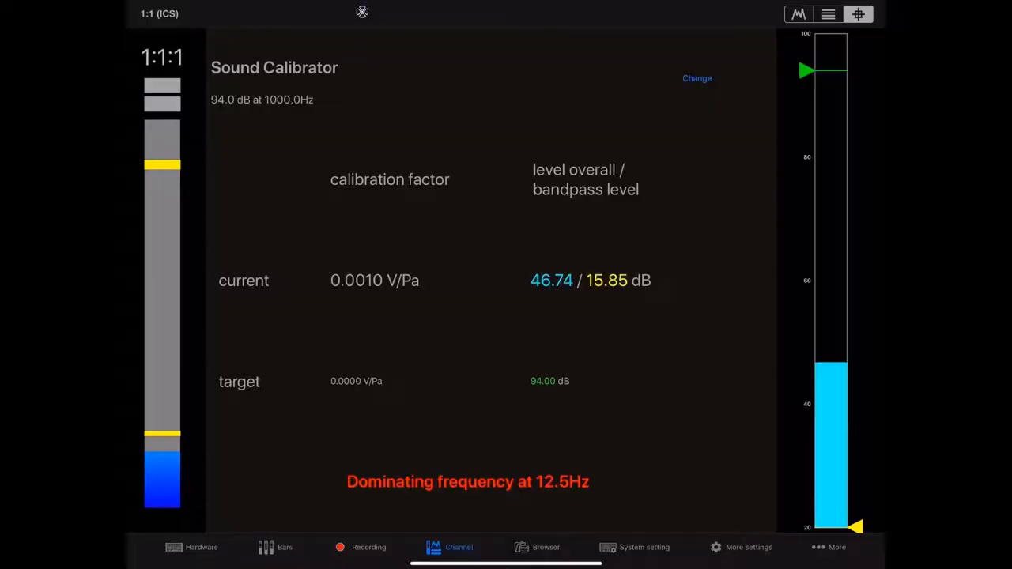
Step: Review the recorded measurements list, then show the system settings page
{"action": "left_click", "coordinate": [546, 547]}
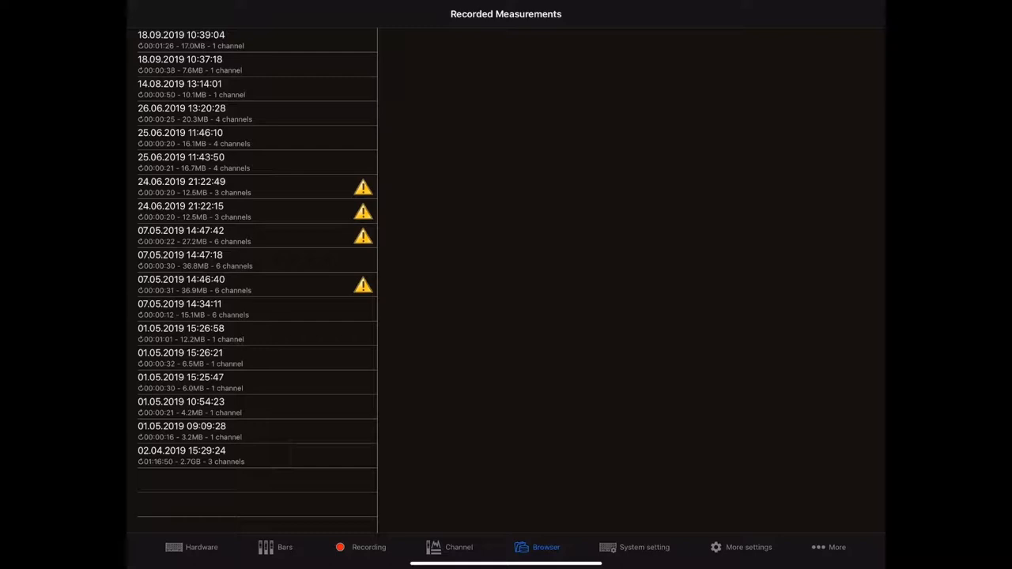
{"action": "left_click", "coordinate": [544, 548]}
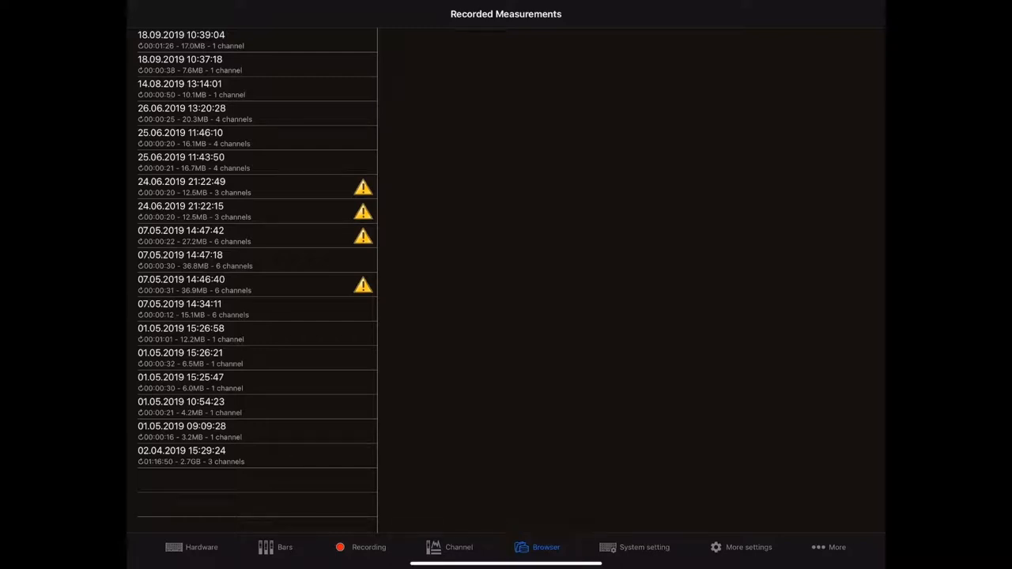
{"action": "left_click", "coordinate": [632, 548]}
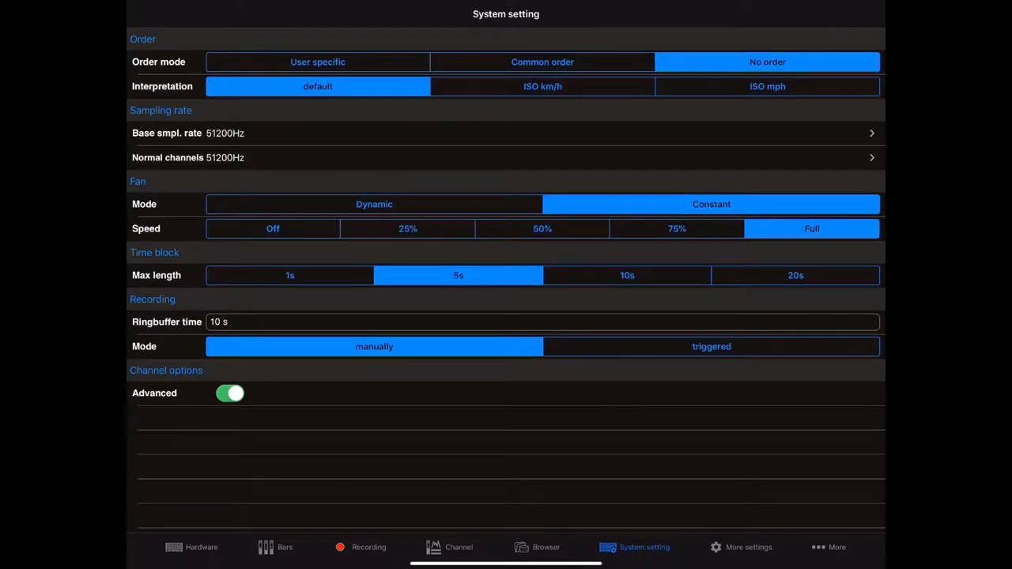
Step: View the further settings and More pages, then return to the hardware front panel overview
{"action": "left_click", "coordinate": [749, 548]}
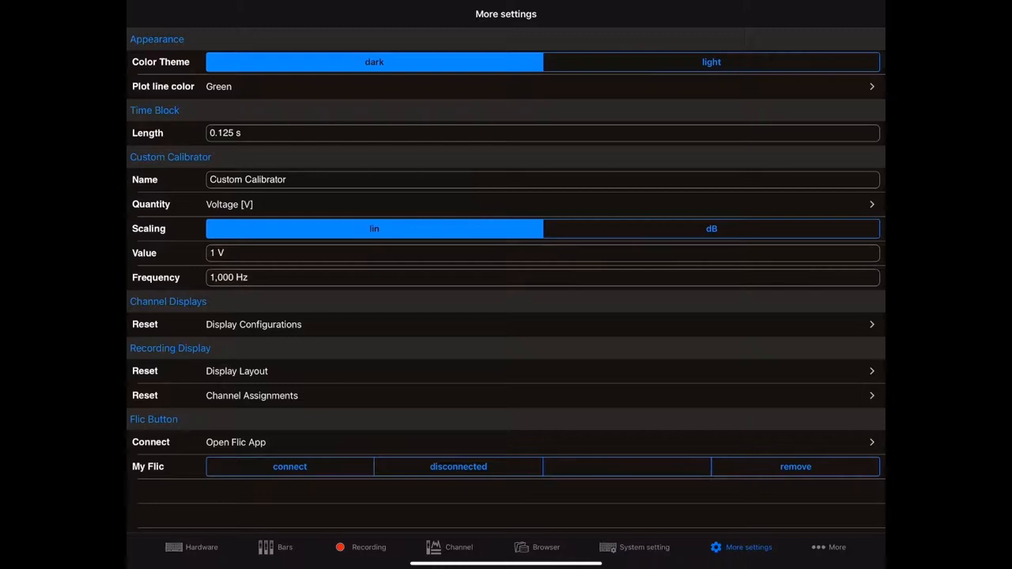
{"action": "left_click", "coordinate": [829, 548]}
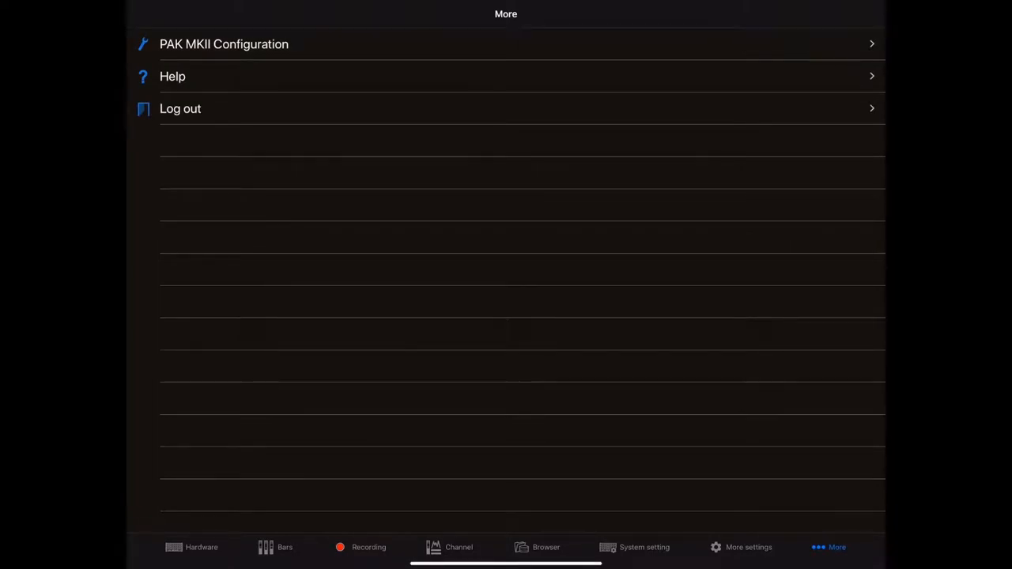
{"action": "left_click", "coordinate": [200, 547]}
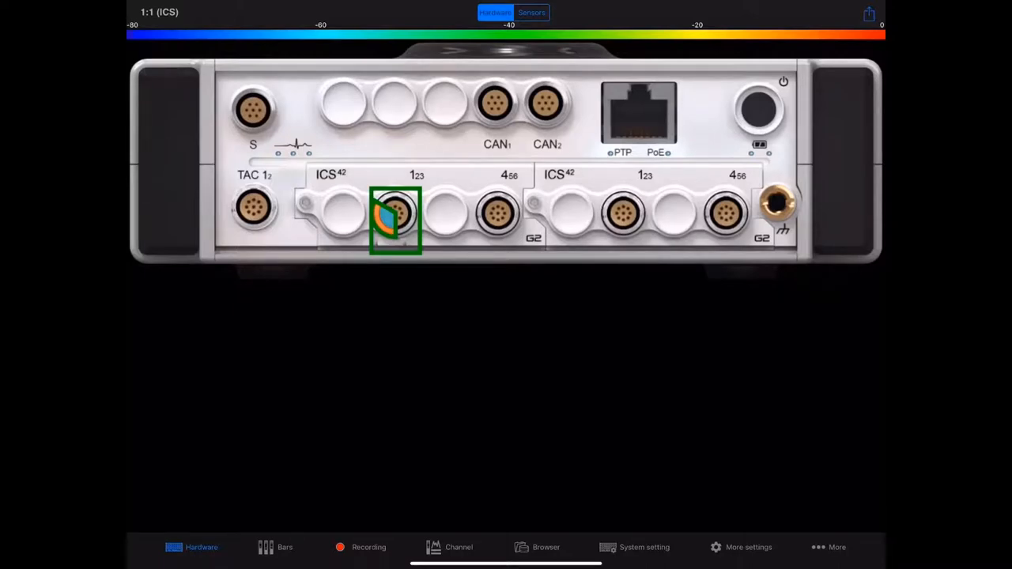
Step: View the input settings of channels 1:1, 1:3, 1:5 and 1:6 from the ICS connector, then the live signal
{"action": "left_click", "coordinate": [395, 220]}
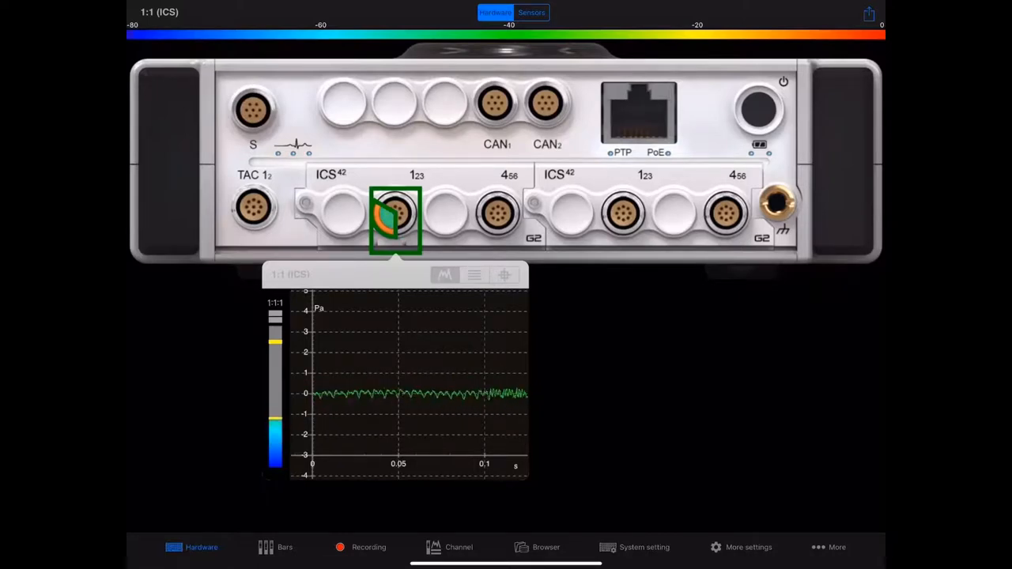
{"action": "left_click", "coordinate": [474, 275]}
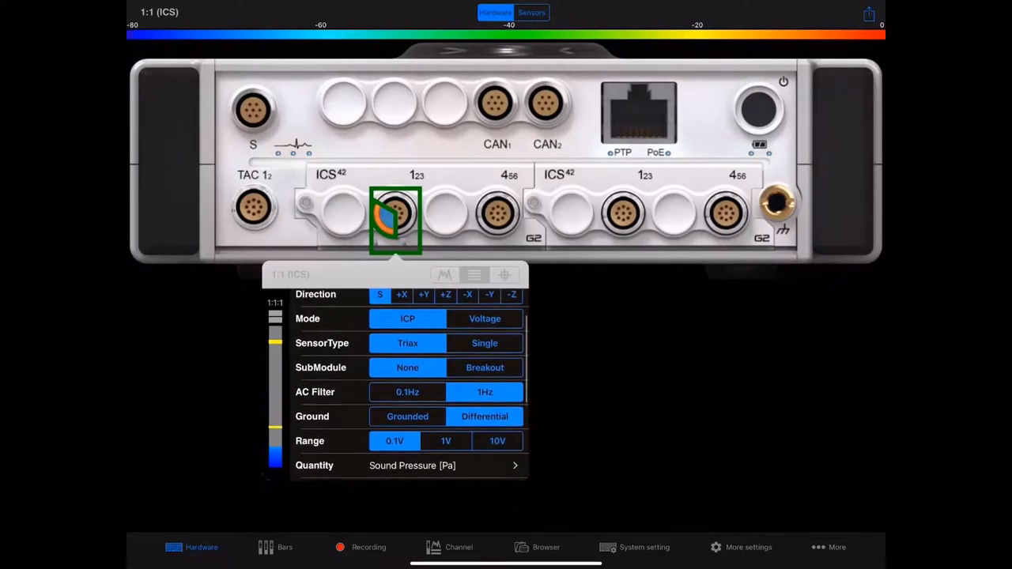
{"action": "left_click", "coordinate": [446, 441]}
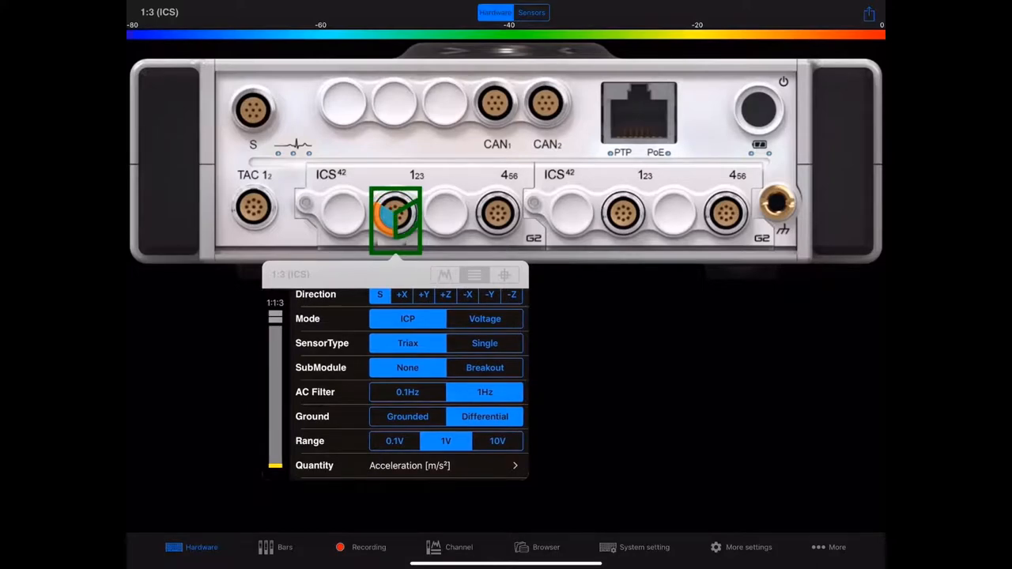
{"action": "left_click", "coordinate": [499, 219]}
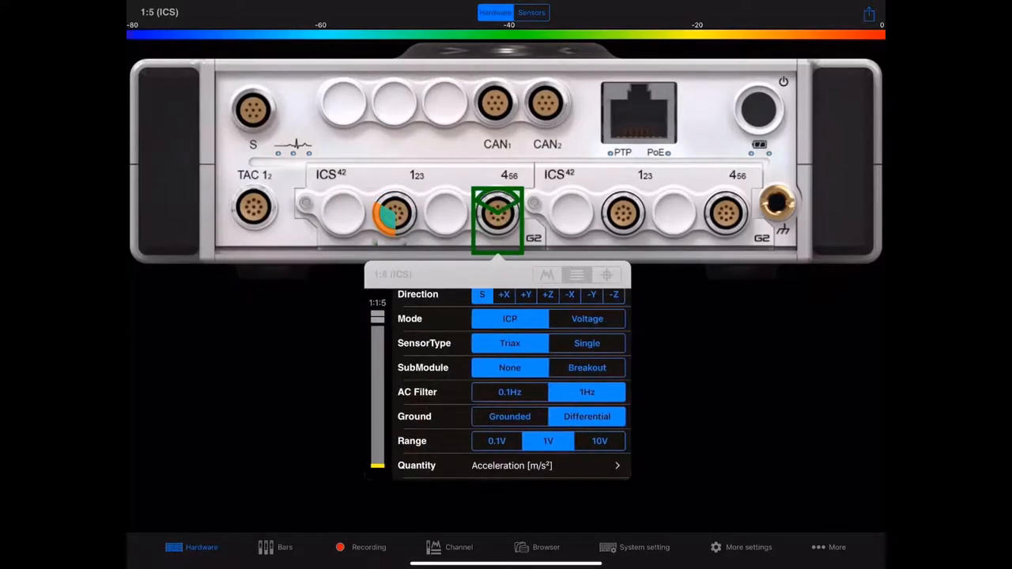
{"action": "left_click", "coordinate": [496, 218]}
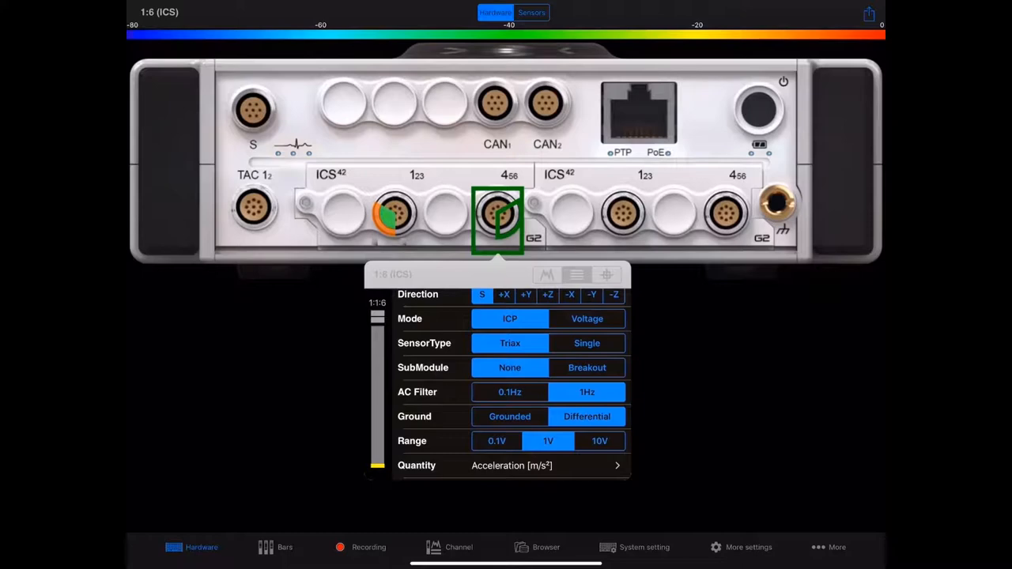
{"action": "left_click", "coordinate": [459, 548]}
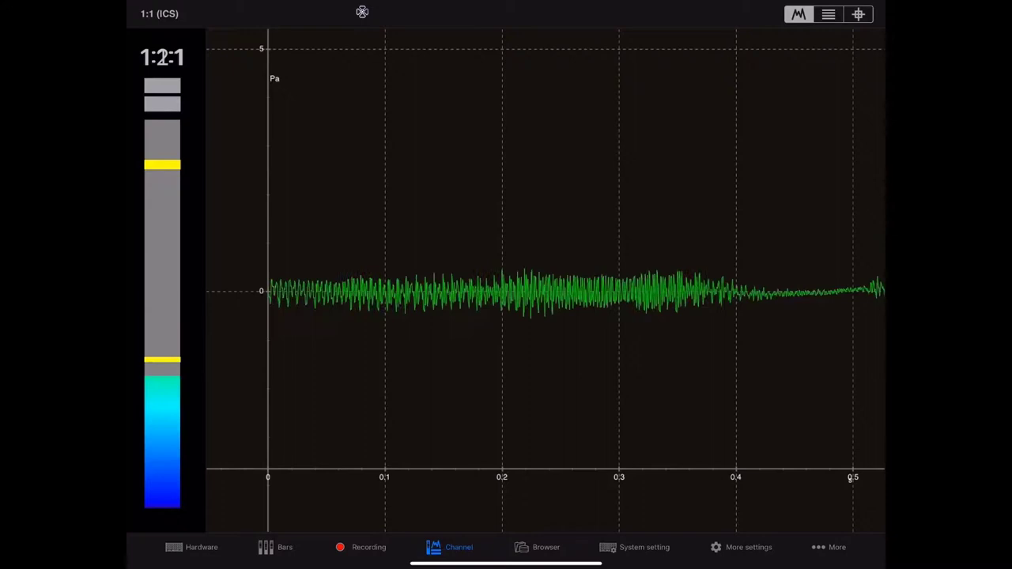
Step: Start recording a measurement and watch the live channel signal while it runs
{"action": "left_click", "coordinate": [369, 547]}
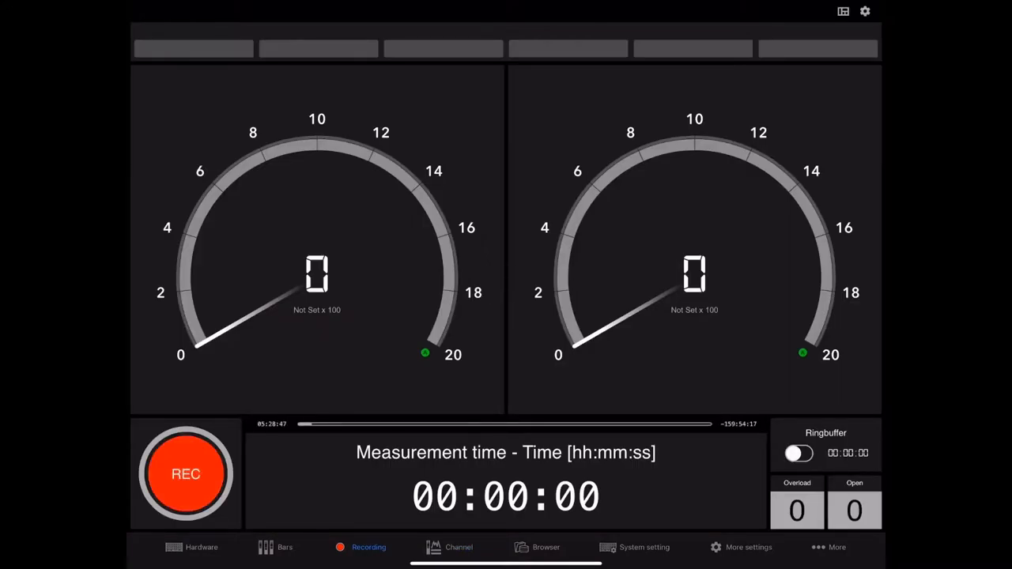
{"action": "left_click", "coordinate": [186, 473]}
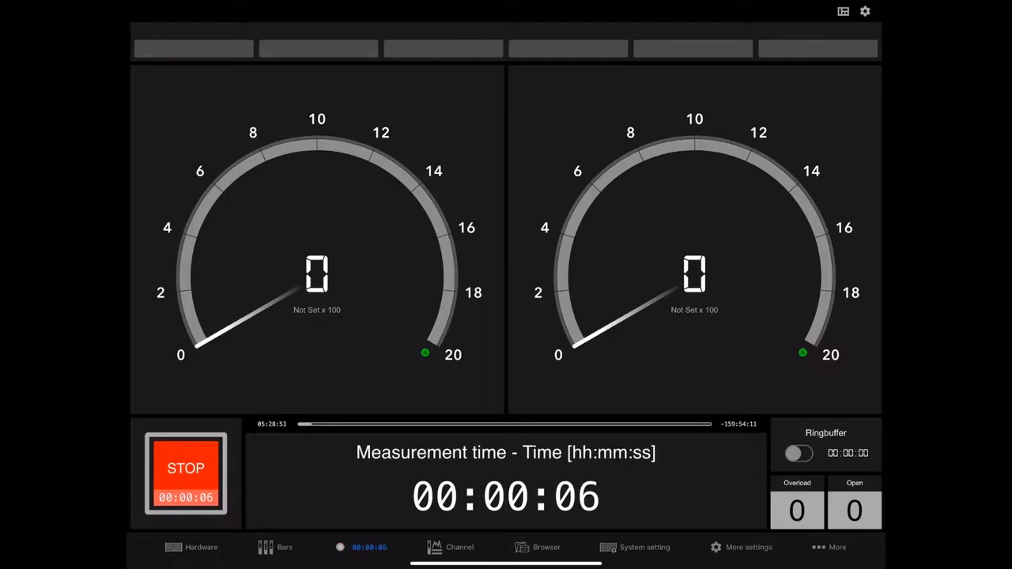
{"action": "left_click", "coordinate": [459, 547]}
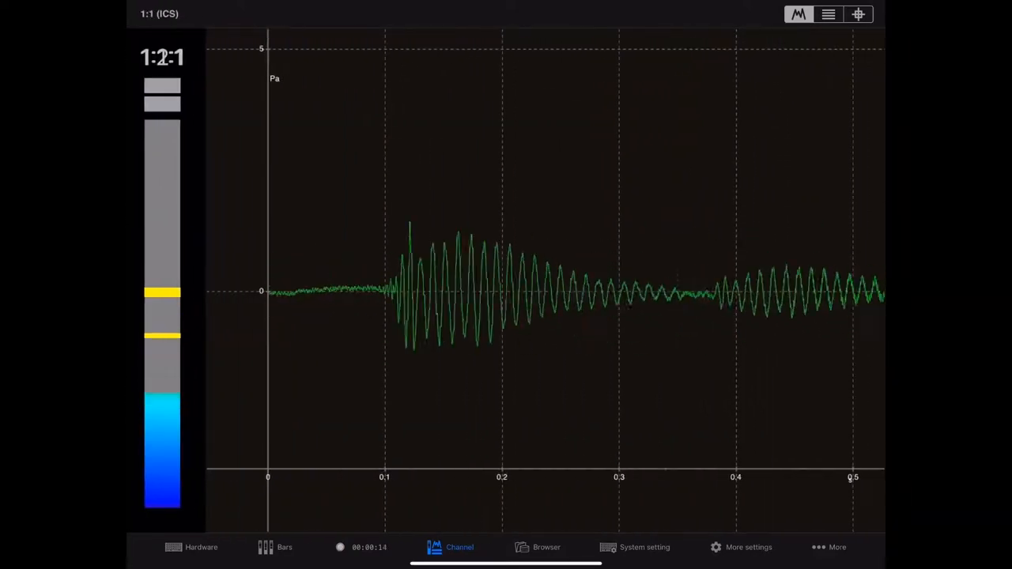
{"action": "left_click", "coordinate": [339, 547]}
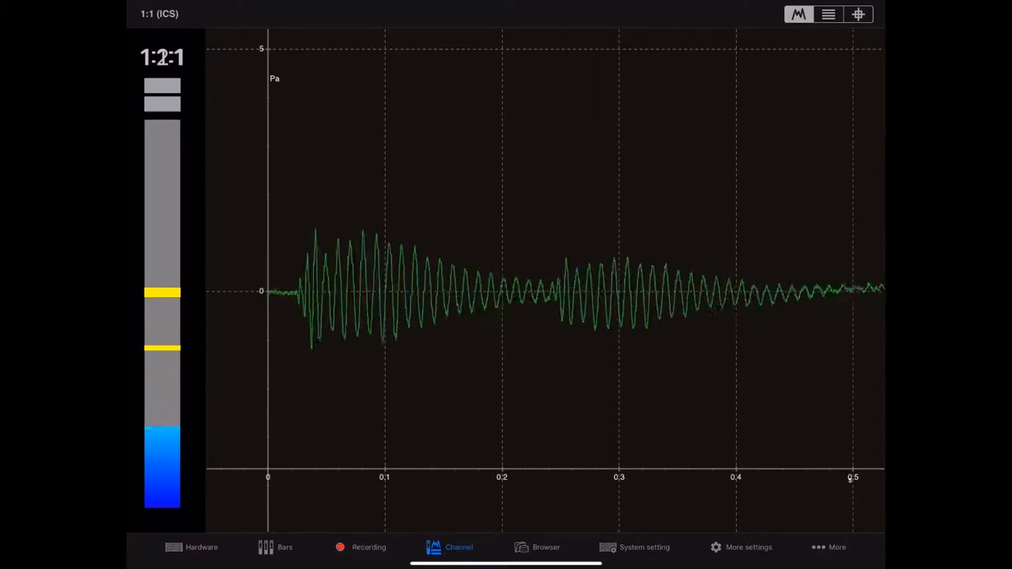
{"action": "left_click", "coordinate": [361, 547]}
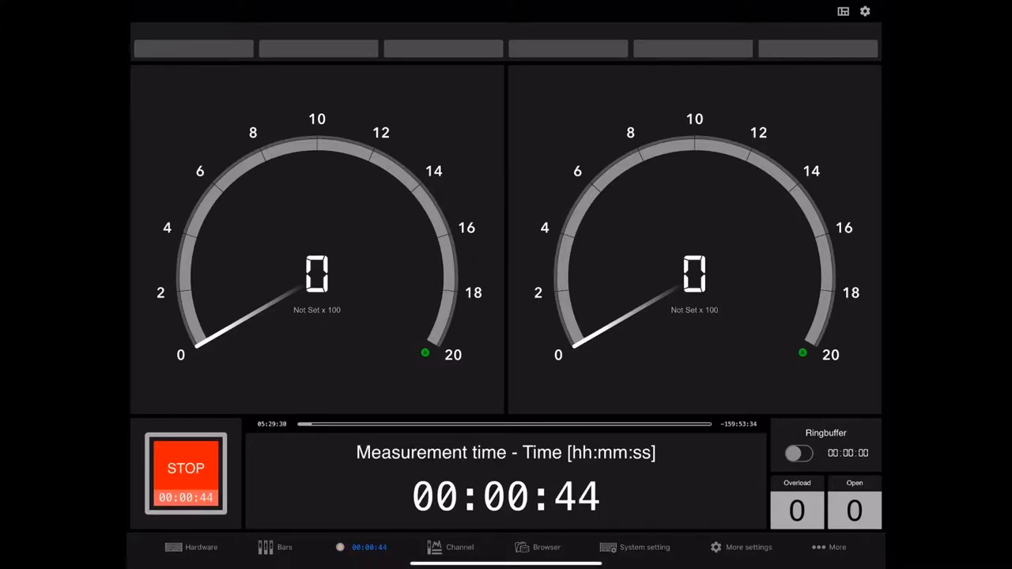
Step: Stop the 44-second recording and show it in the recorded measurements list
{"action": "left_click", "coordinate": [186, 473]}
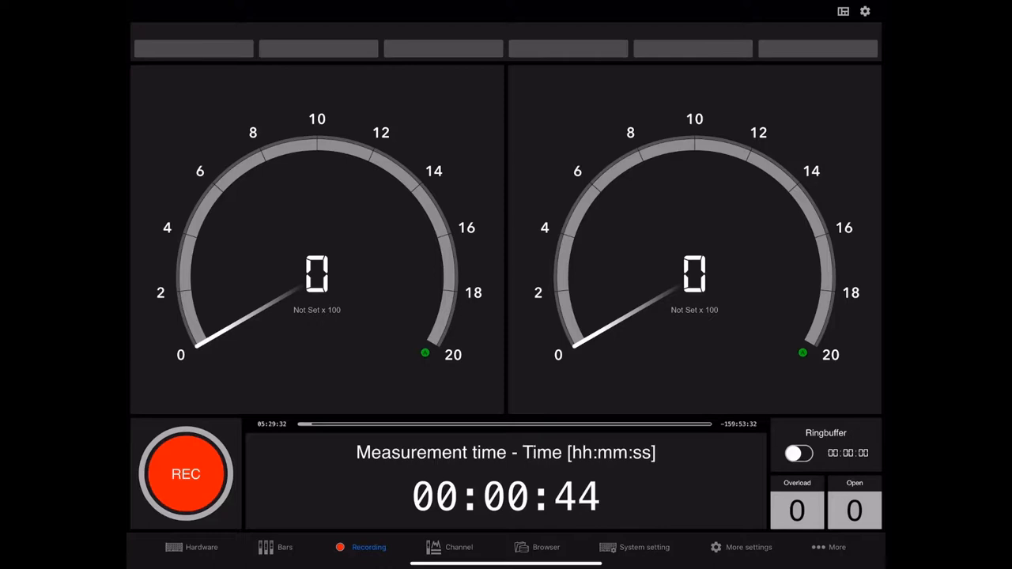
{"action": "left_click", "coordinate": [538, 547]}
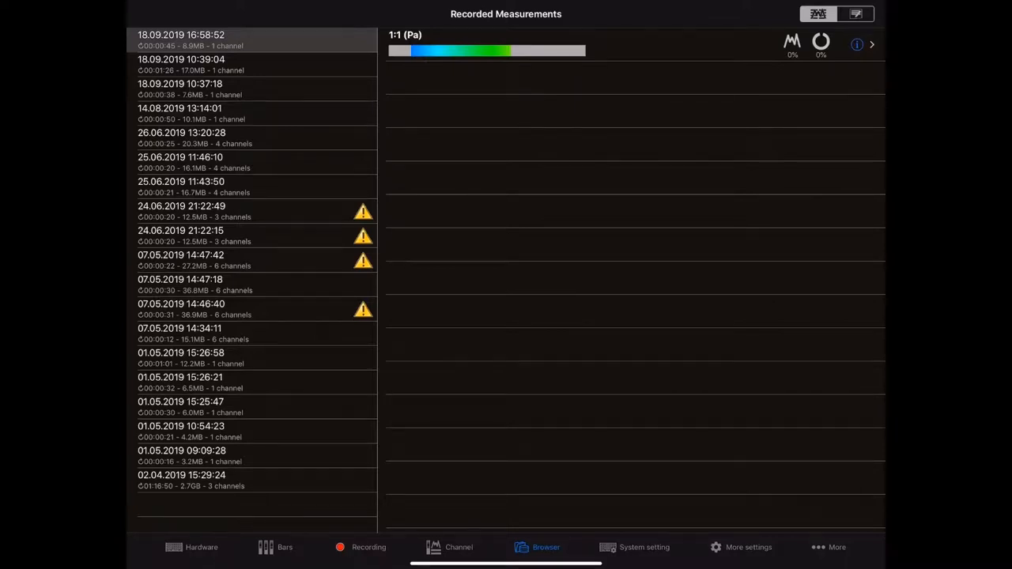
Step: Enter the annotation 'Two cellos - Smooth Criminal' for the 18.09.2019 16:58:52 measurement
{"action": "left_click", "coordinate": [856, 12]}
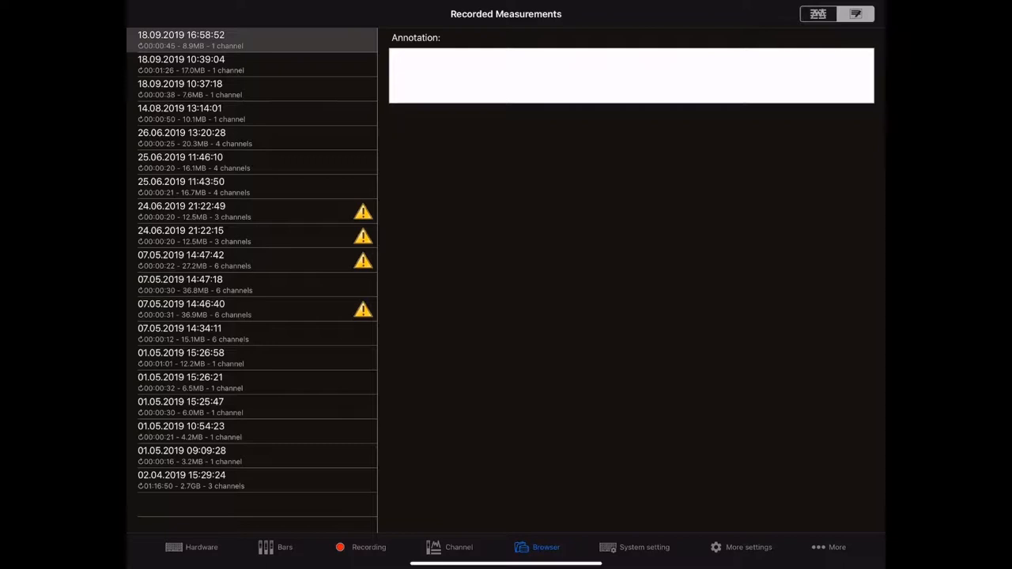
{"action": "left_click", "coordinate": [629, 76]}
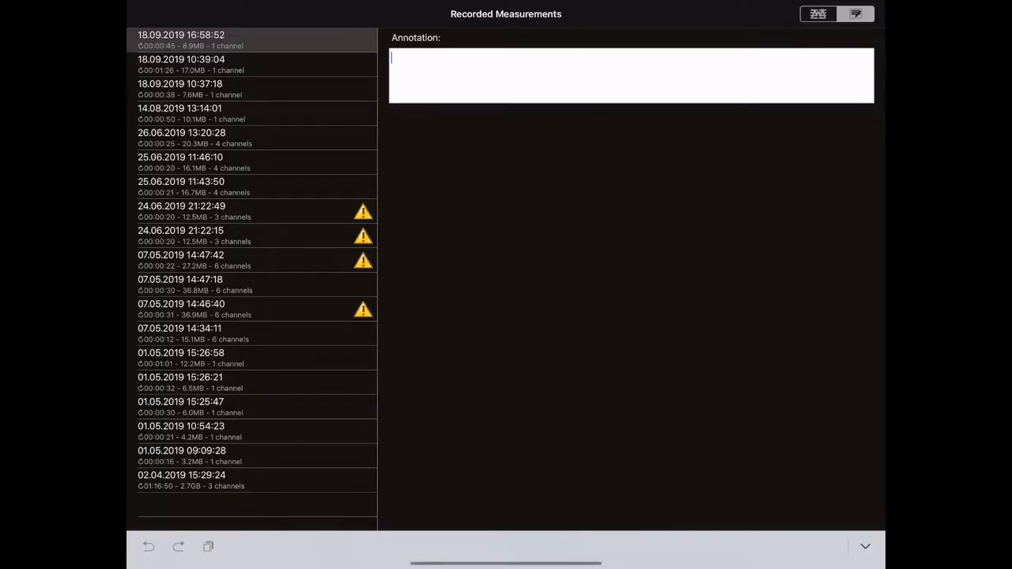
{"action": "type", "text": "Two cell"}
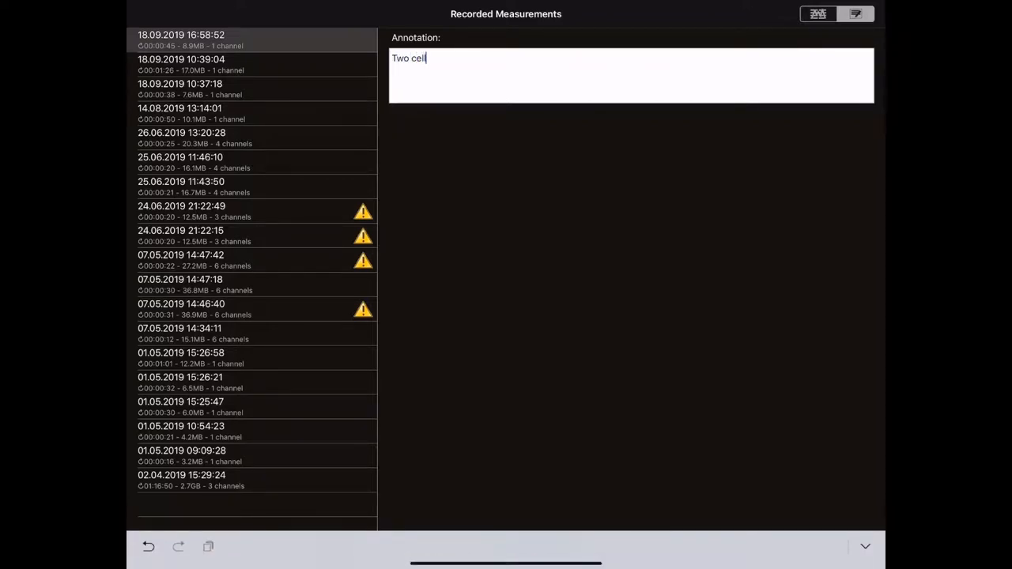
{"action": "type", "text": "los -"}
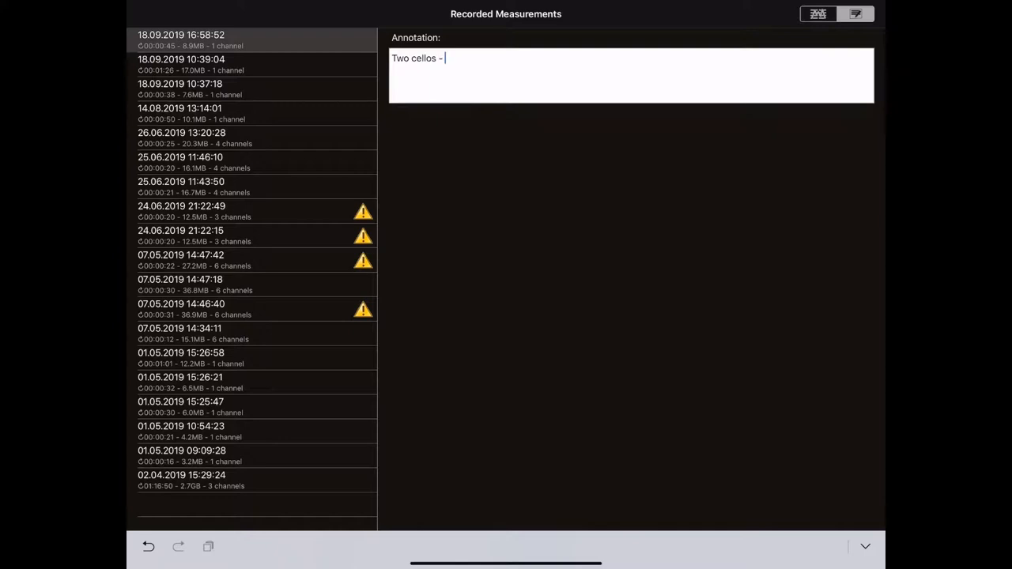
{"action": "type", "text": "Smooth"}
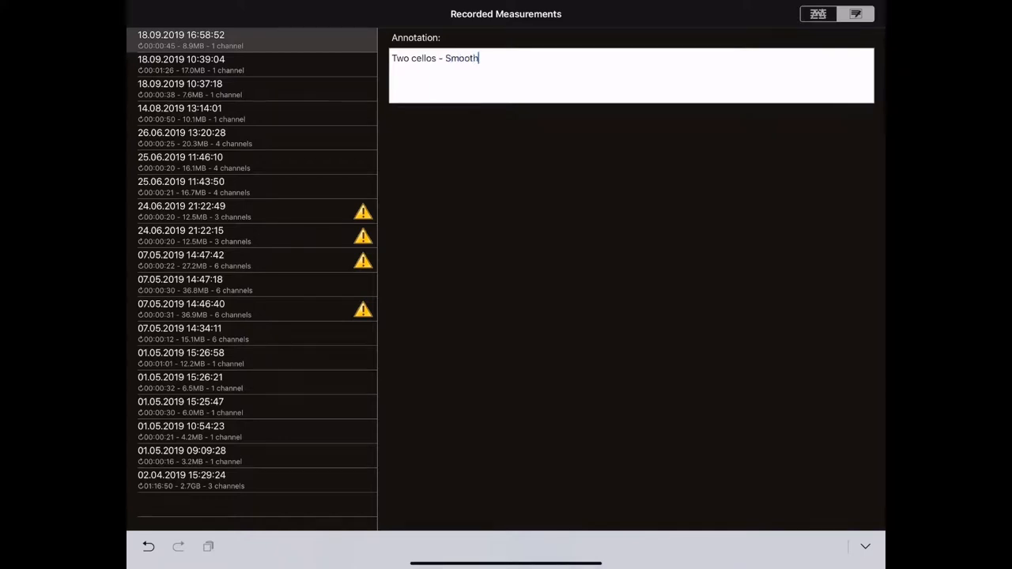
{"action": "type", "text": "Criminal"}
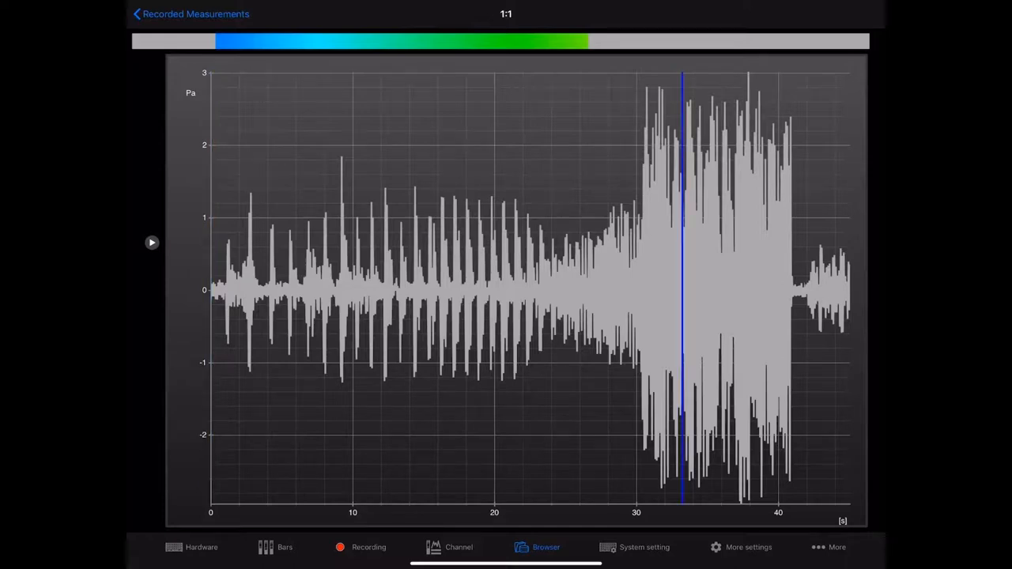
Step: Leave the measurement, return to the hardware page and confirm logging out from the frontend
{"action": "left_click", "coordinate": [190, 13]}
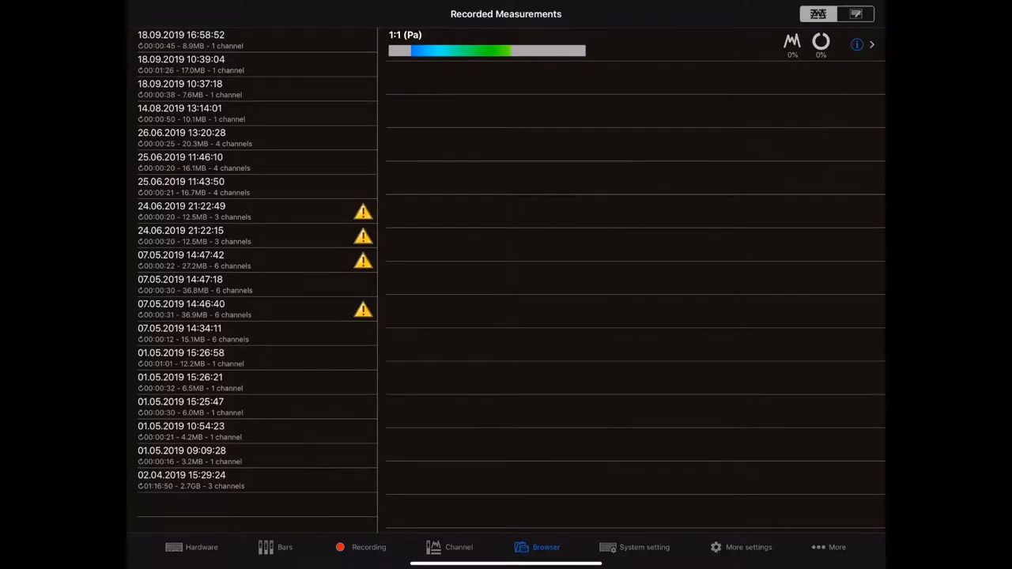
{"action": "left_click", "coordinate": [836, 548]}
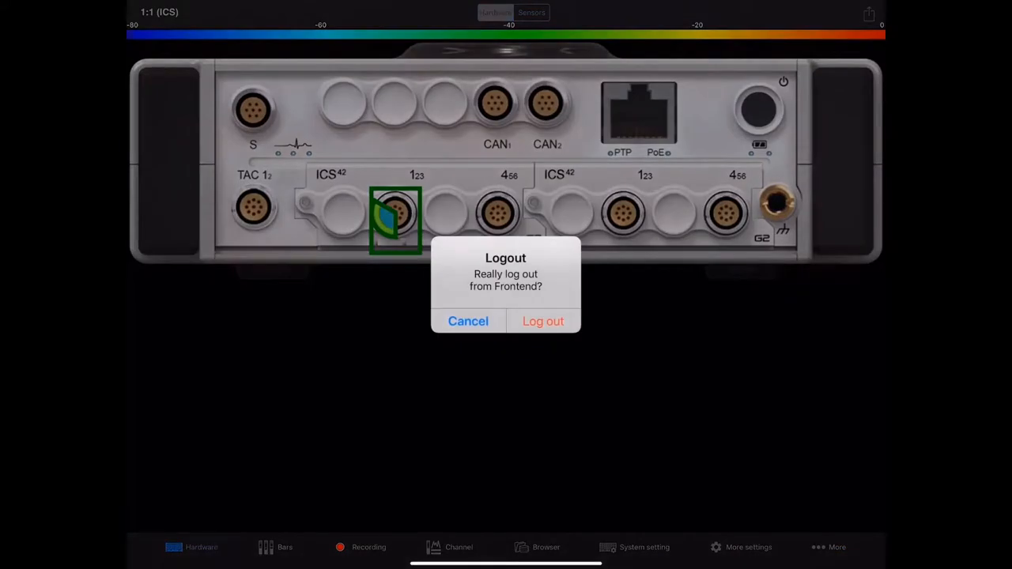
{"action": "left_click", "coordinate": [544, 321]}
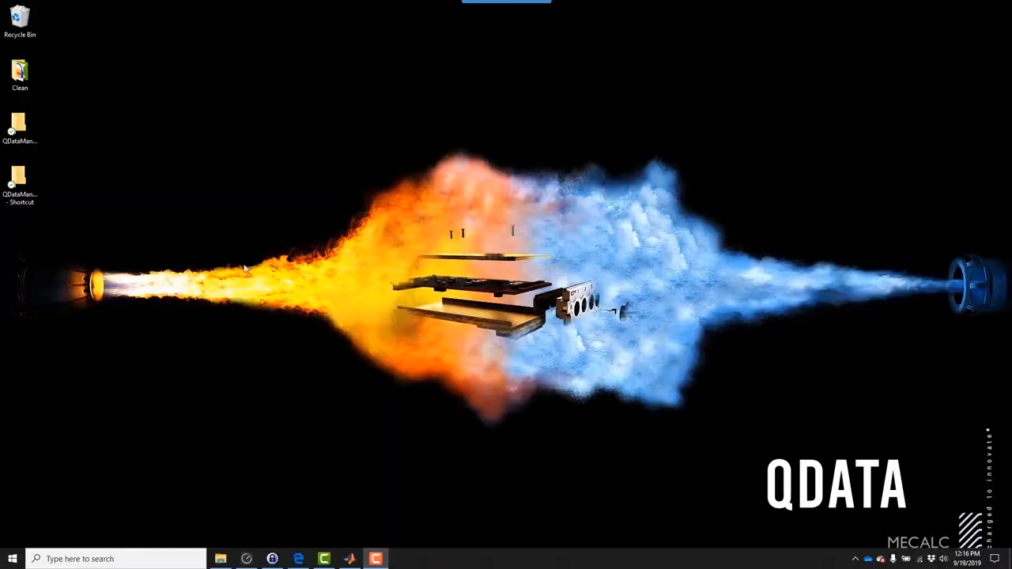
Step: Show the contents of the matlab folder inside QDataManager_release in File Explorer
{"action": "left_click", "coordinate": [19, 184]}
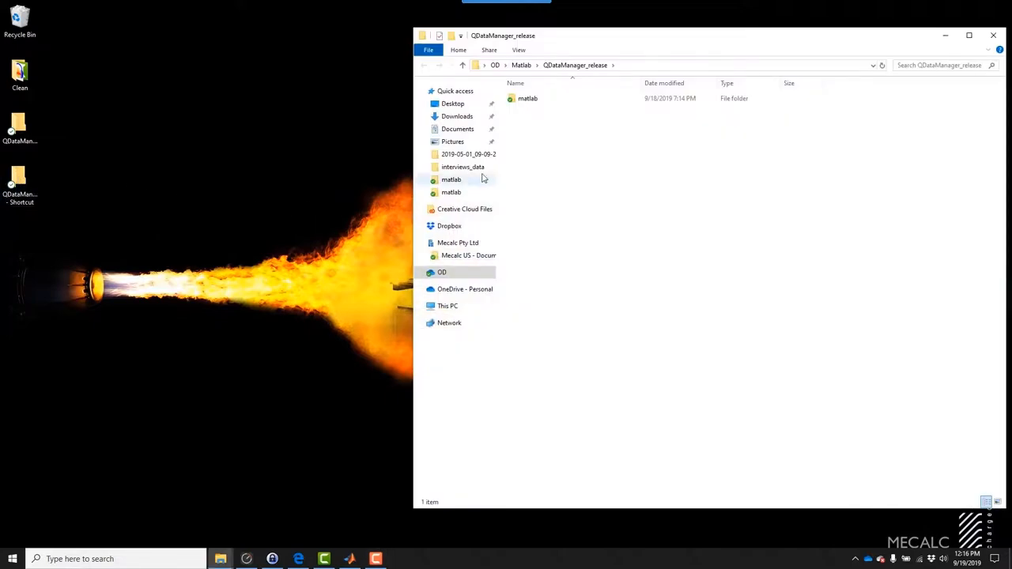
{"action": "left_click", "coordinate": [528, 99]}
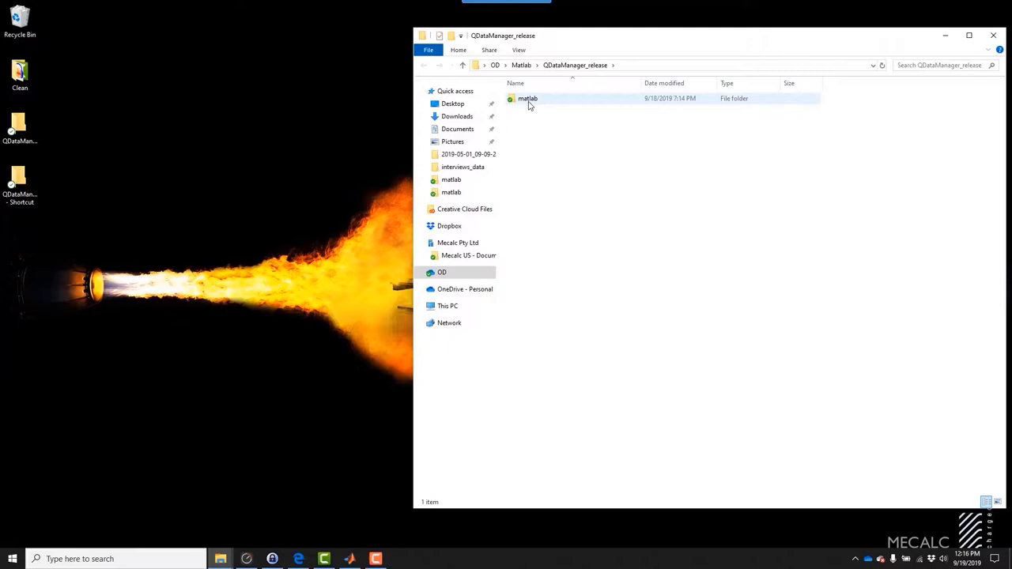
{"action": "double_click", "coordinate": [528, 99]}
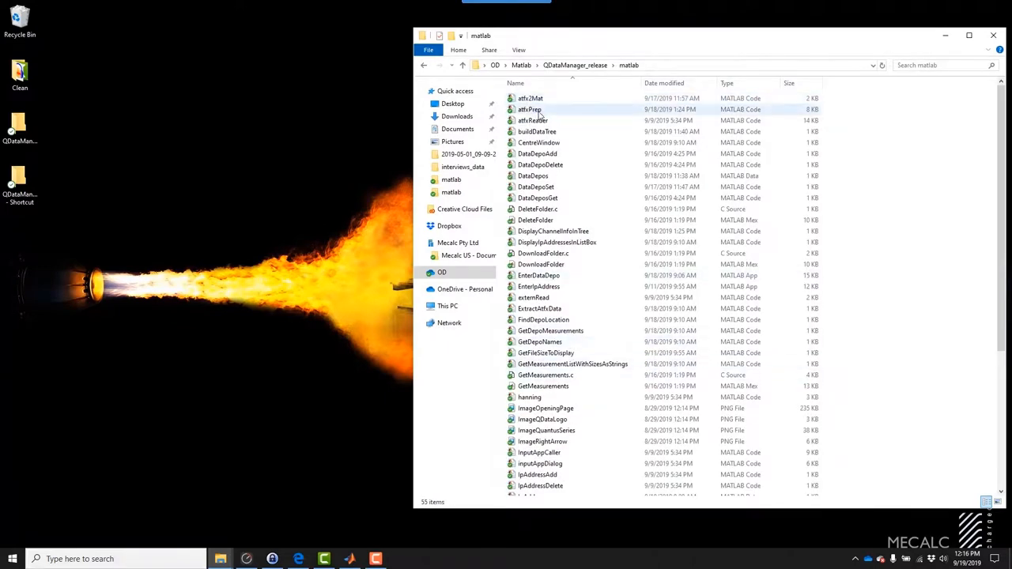
{"action": "scroll", "scroll_direction": "down", "scroll_amount": 3}
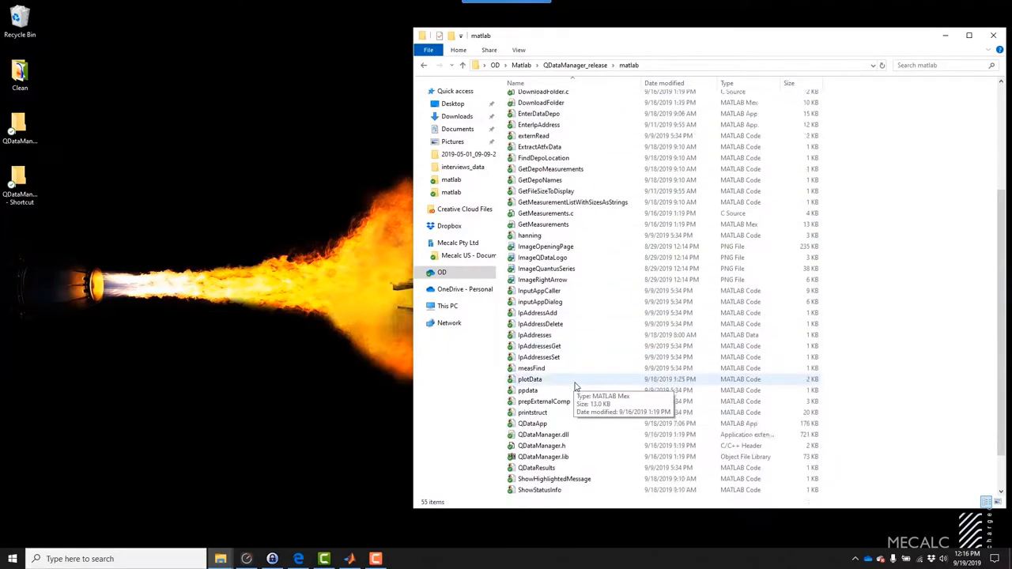
{"action": "scroll", "scroll_direction": "down", "scroll_amount": 3}
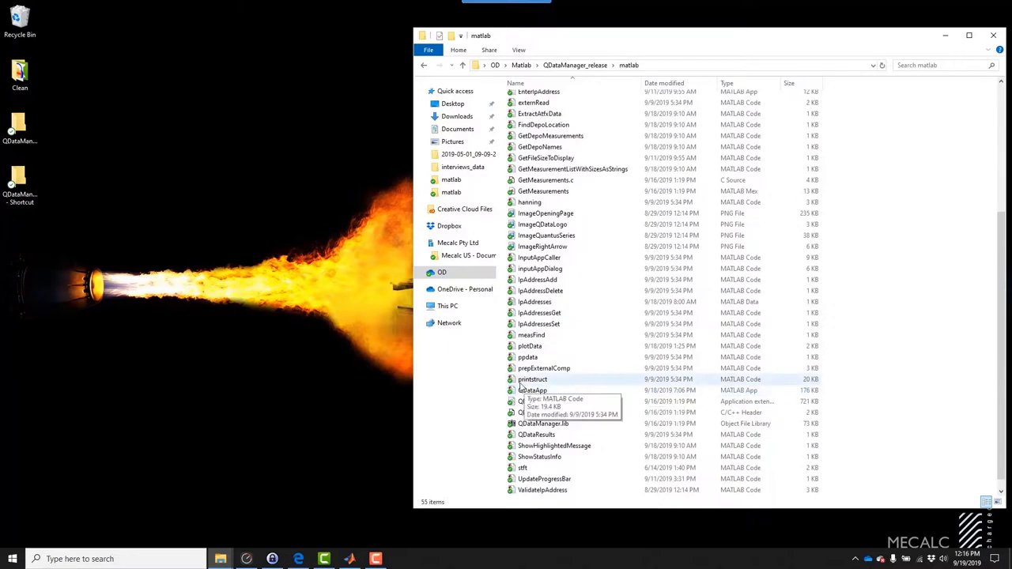
Step: Launch QDataApp from the matlab folder to reach the Quantus Series start page
{"action": "left_click", "coordinate": [531, 389]}
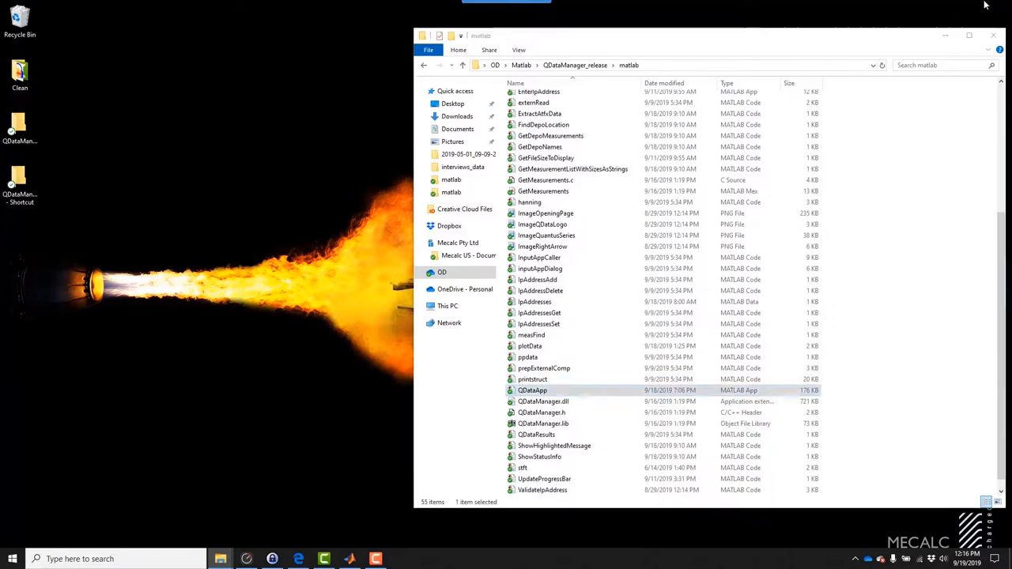
{"action": "double_click", "coordinate": [532, 389]}
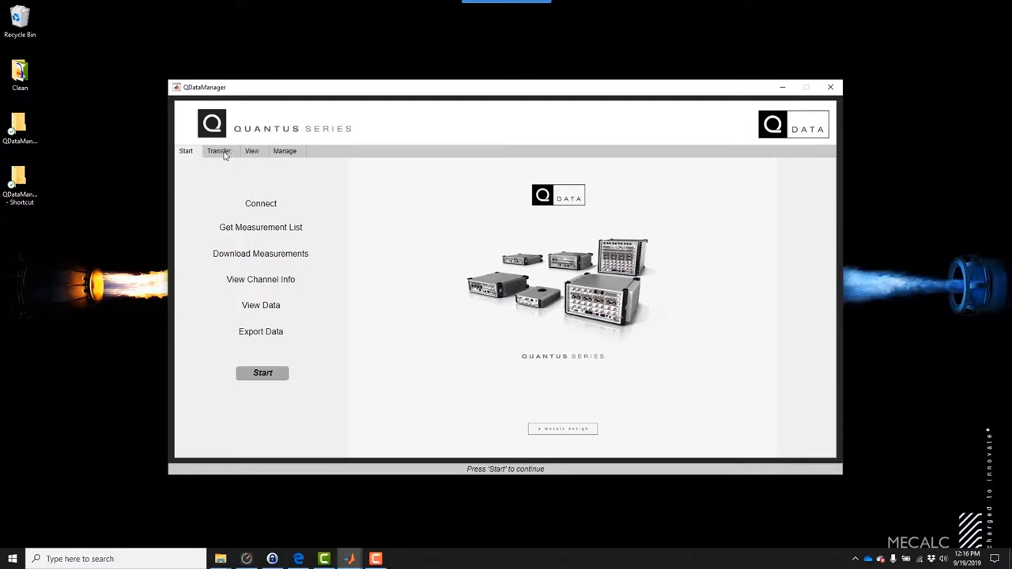
{"action": "mouse_move", "coordinate": [285, 323]}
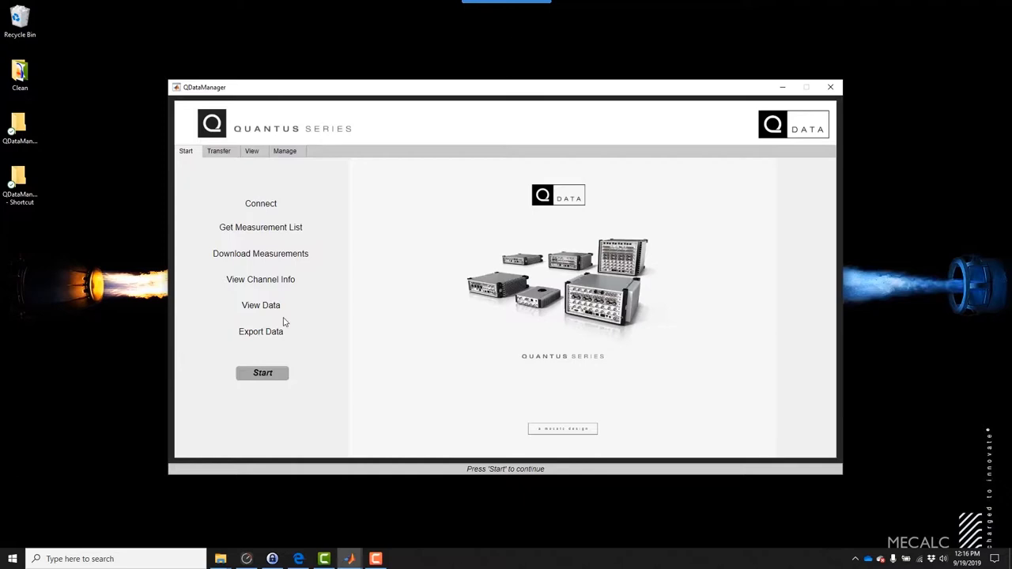
{"action": "mouse_move", "coordinate": [218, 159]}
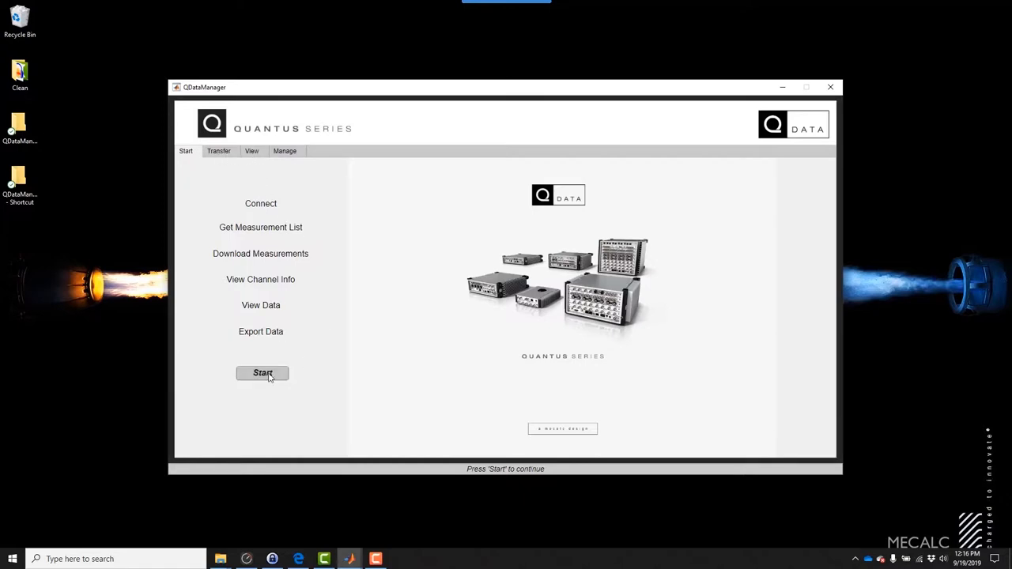
Step: Start the transfer, select hardware address 192.168.14.66 and request its measurement list
{"action": "left_click", "coordinate": [262, 373]}
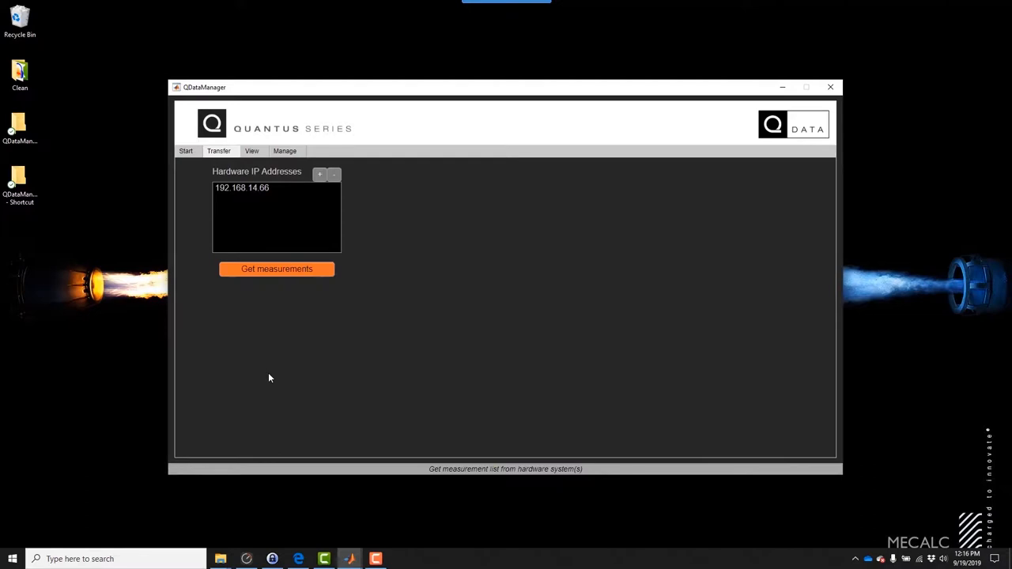
{"action": "mouse_move", "coordinate": [288, 319]}
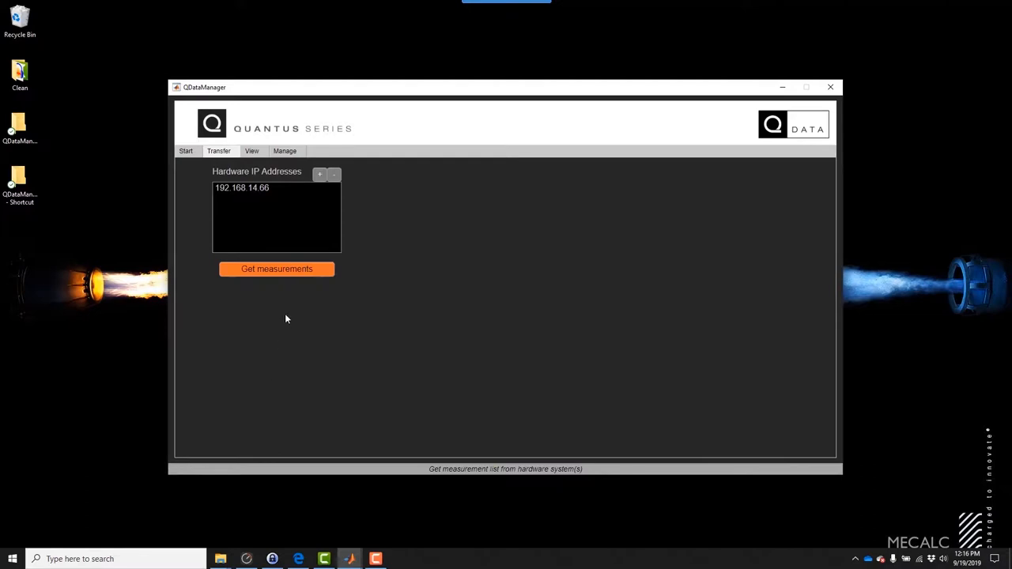
{"action": "left_click", "coordinate": [242, 186]}
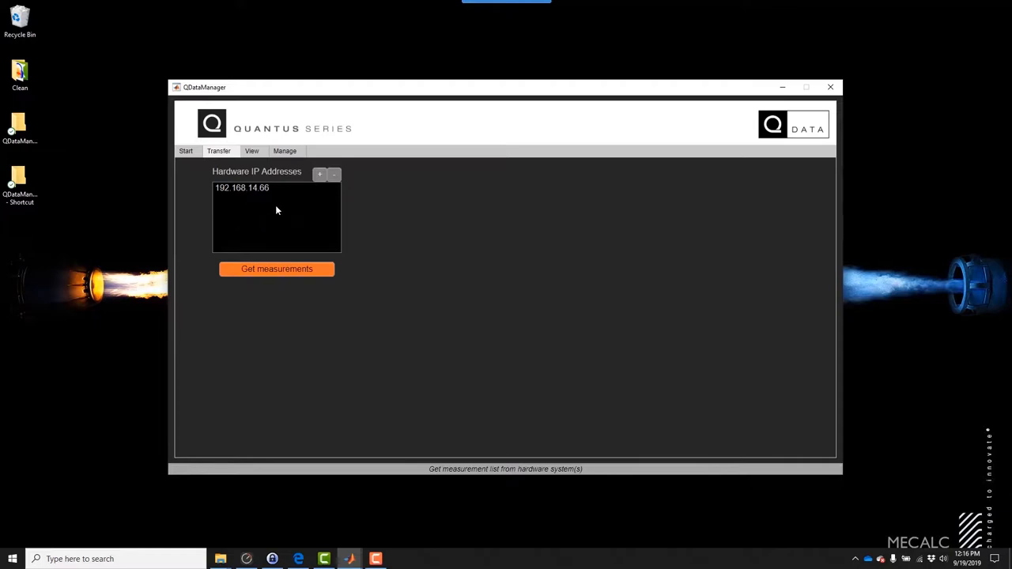
{"action": "mouse_move", "coordinate": [294, 298]}
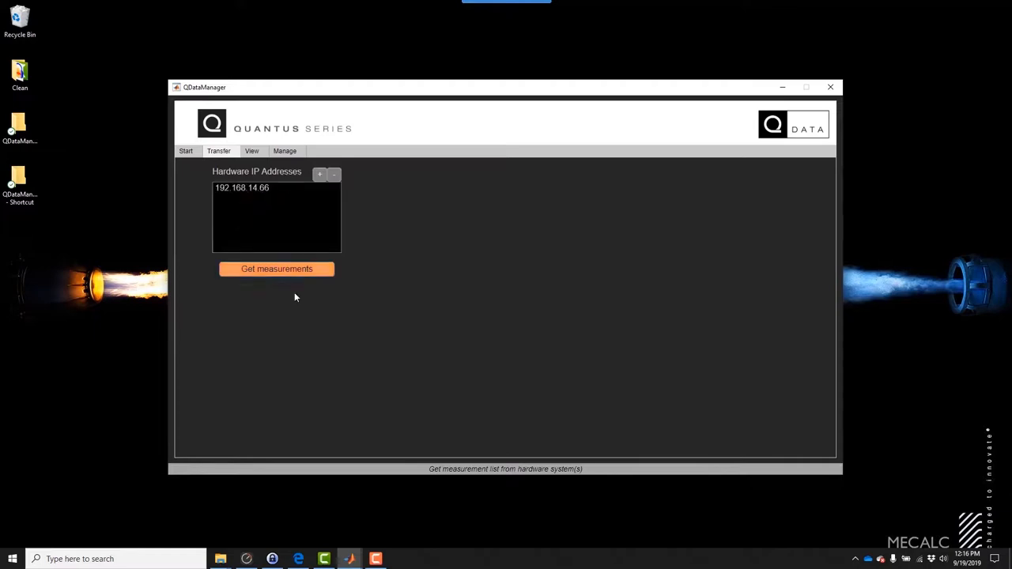
{"action": "left_click", "coordinate": [261, 188]}
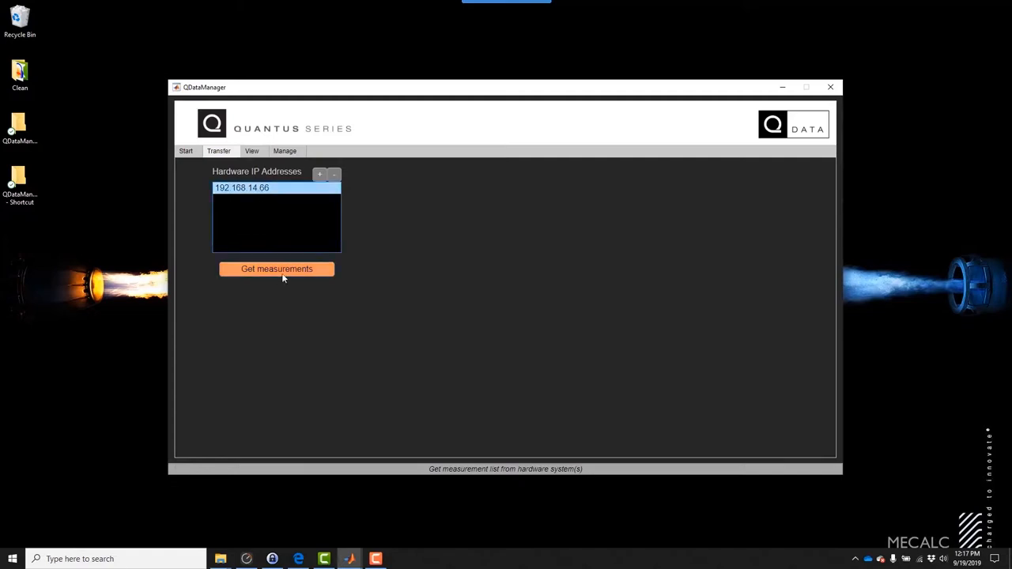
{"action": "left_click", "coordinate": [277, 269]}
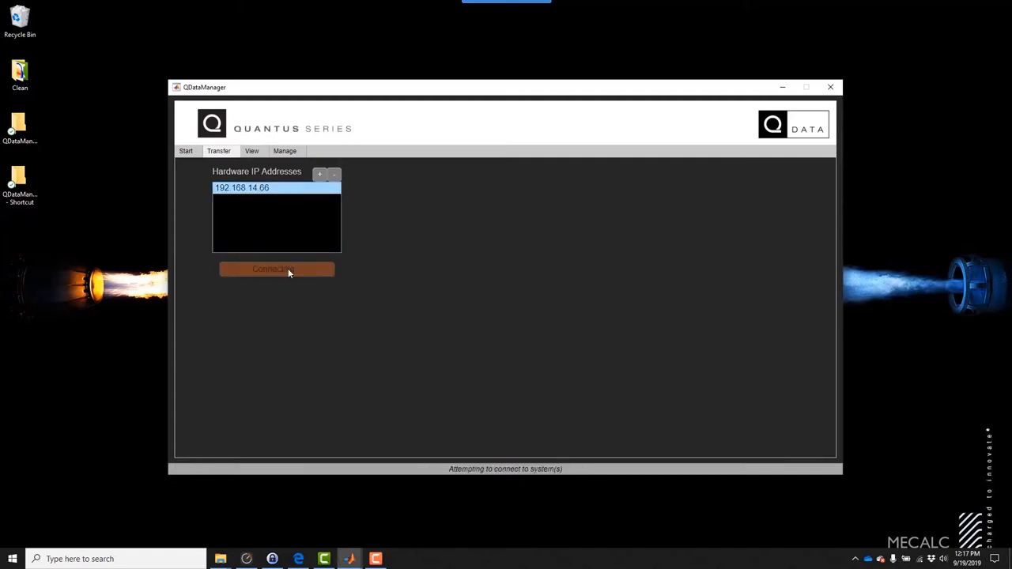
Step: Retrieve the hardware's measurement list and pick Lockheed Demo as the destination data depo
{"action": "left_click", "coordinate": [275, 269]}
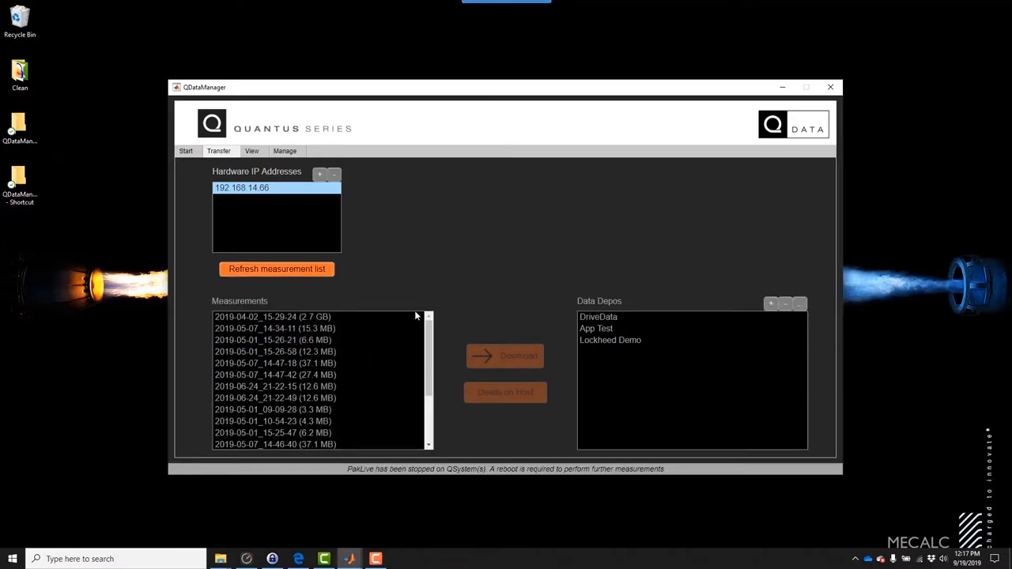
{"action": "scroll", "scroll_direction": "down", "scroll_amount": 3}
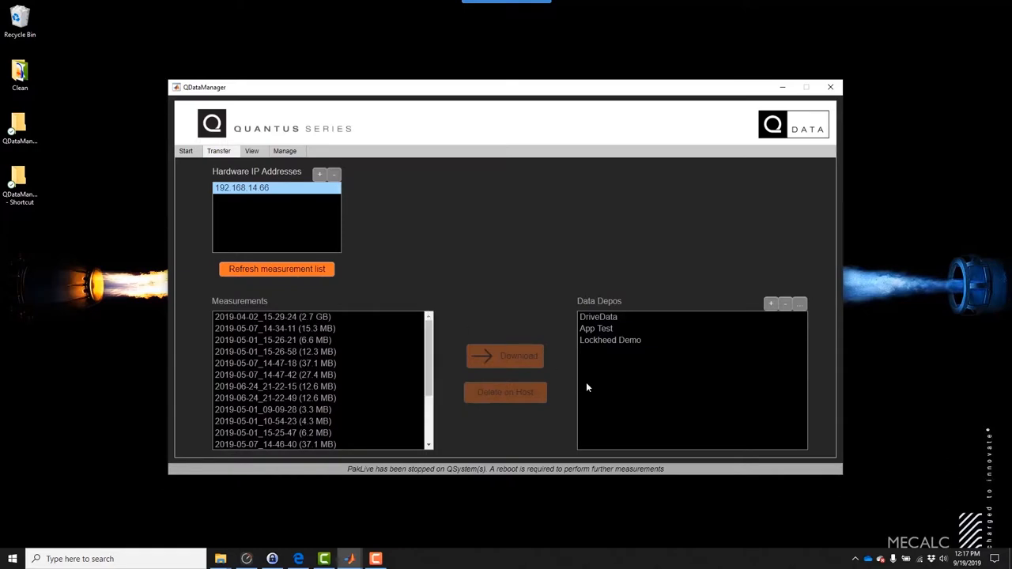
{"action": "mouse_move", "coordinate": [610, 389]}
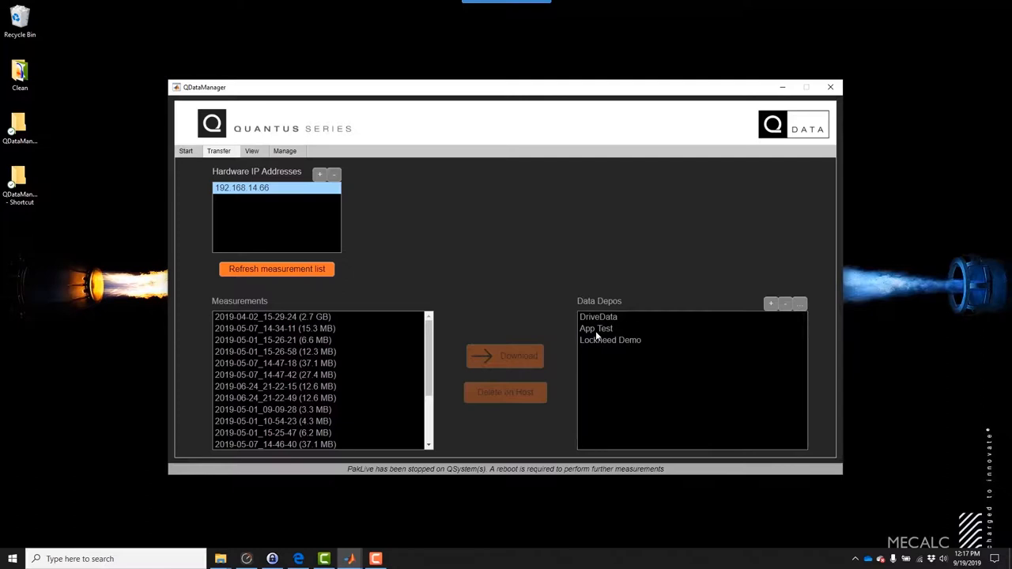
{"action": "left_click", "coordinate": [611, 340]}
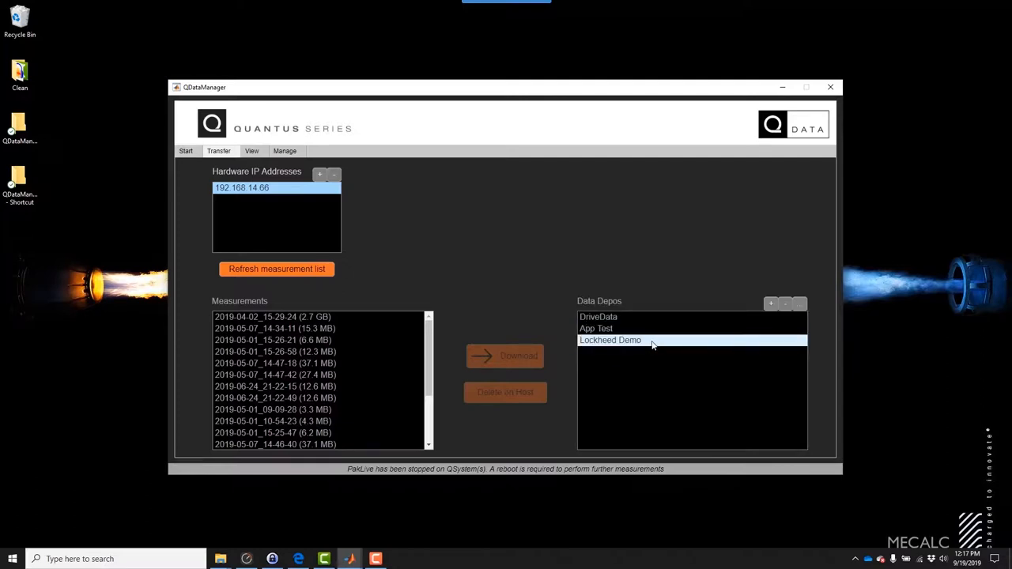
{"action": "left_click", "coordinate": [693, 328]}
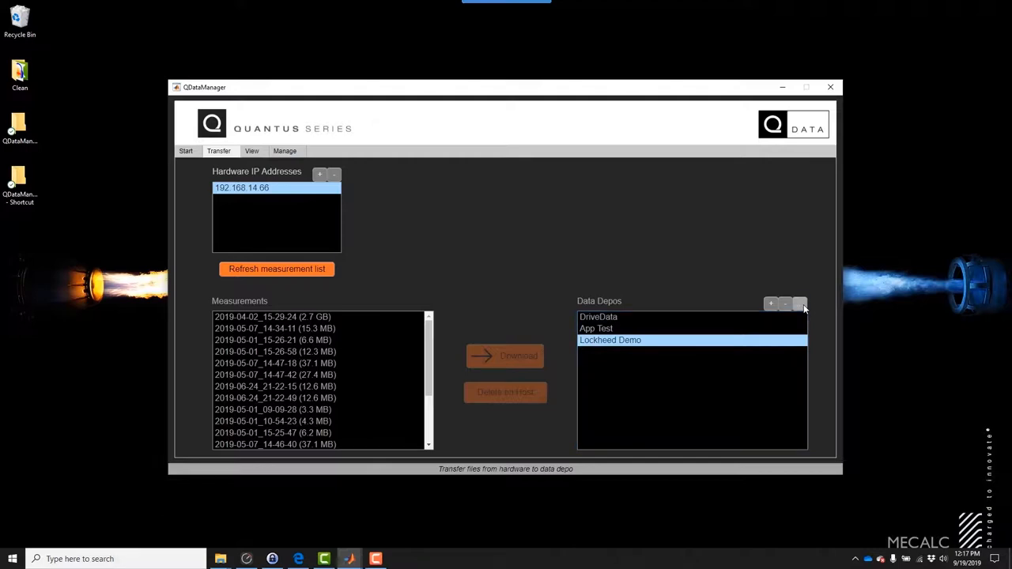
Step: Review the Lockheed Demo depo details and choose it as the transfer destination
{"action": "left_click", "coordinate": [770, 304]}
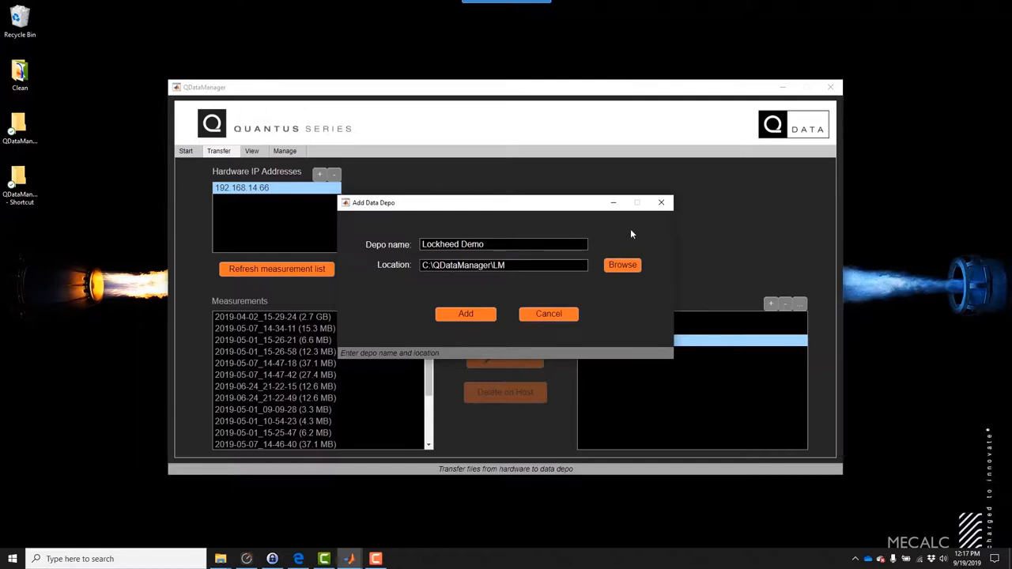
{"action": "left_click", "coordinate": [466, 313]}
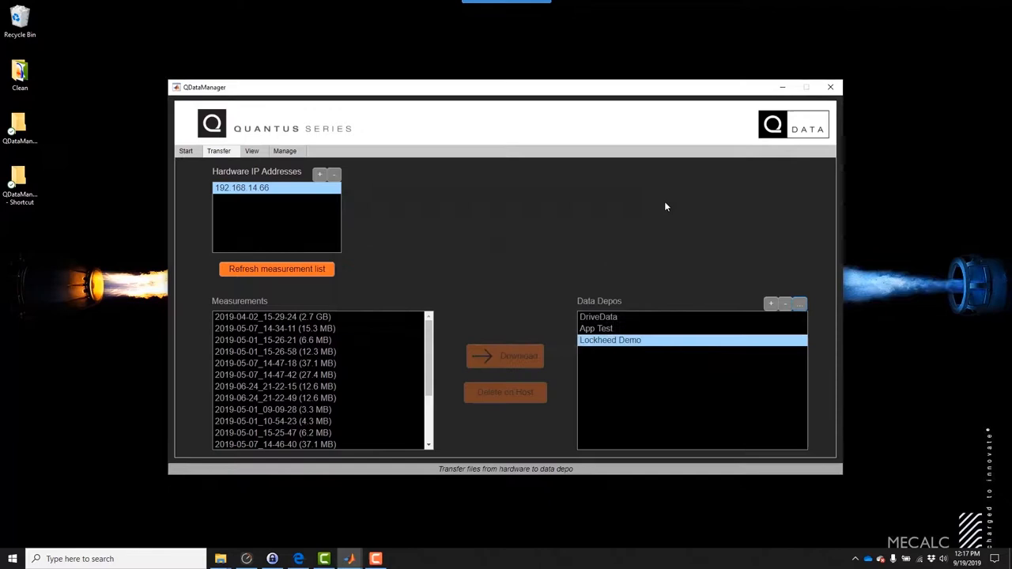
Step: Select the 9.1 MB measurement 2019-09-18_16-58-52 and download it into Lockheed Demo
{"action": "scroll", "scroll_direction": "down", "scroll_amount": 3}
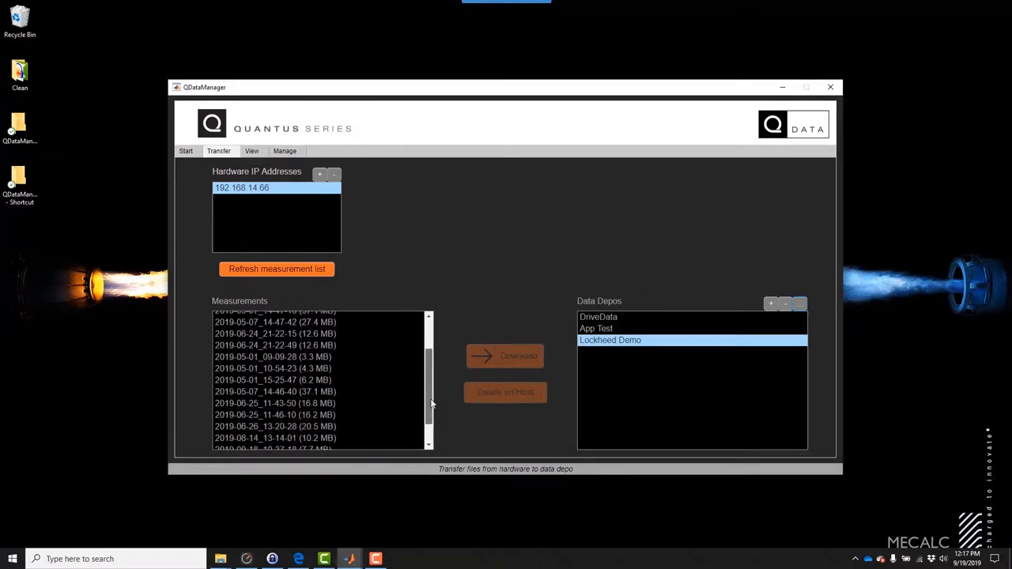
{"action": "scroll", "scroll_direction": "down", "scroll_amount": 3}
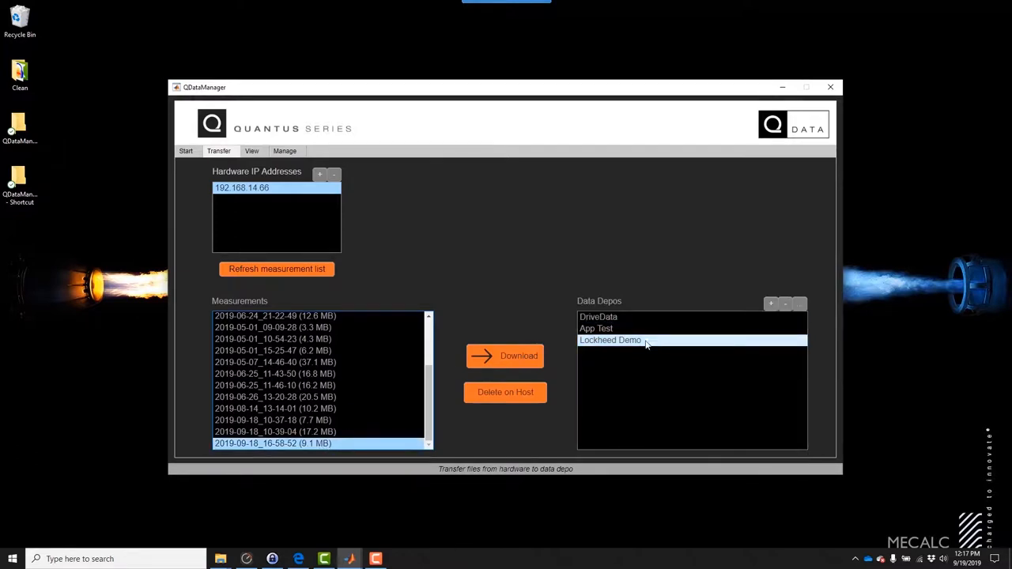
{"action": "mouse_move", "coordinate": [505, 356]}
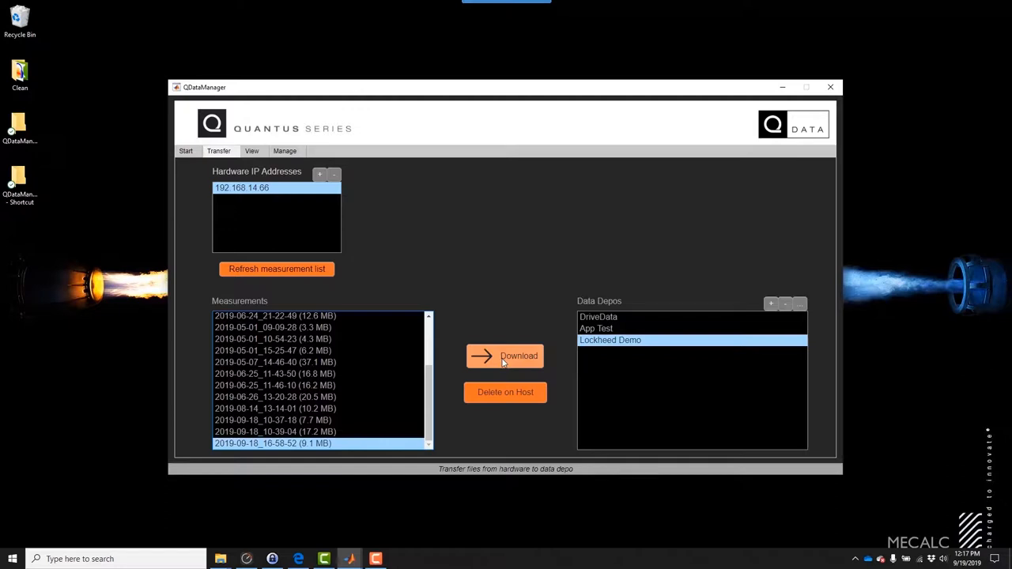
{"action": "left_click", "coordinate": [507, 356]}
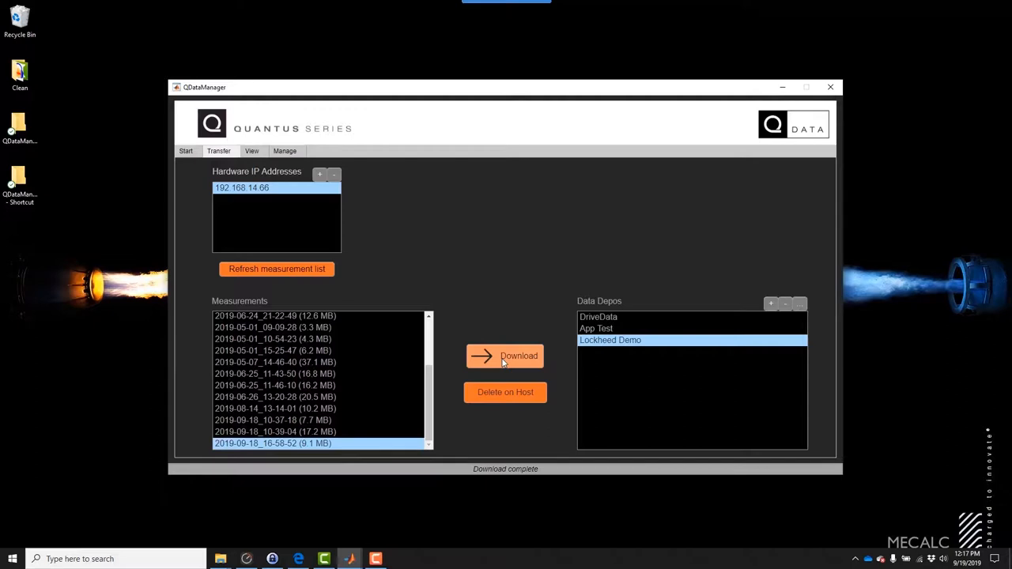
{"action": "mouse_move", "coordinate": [574, 362]}
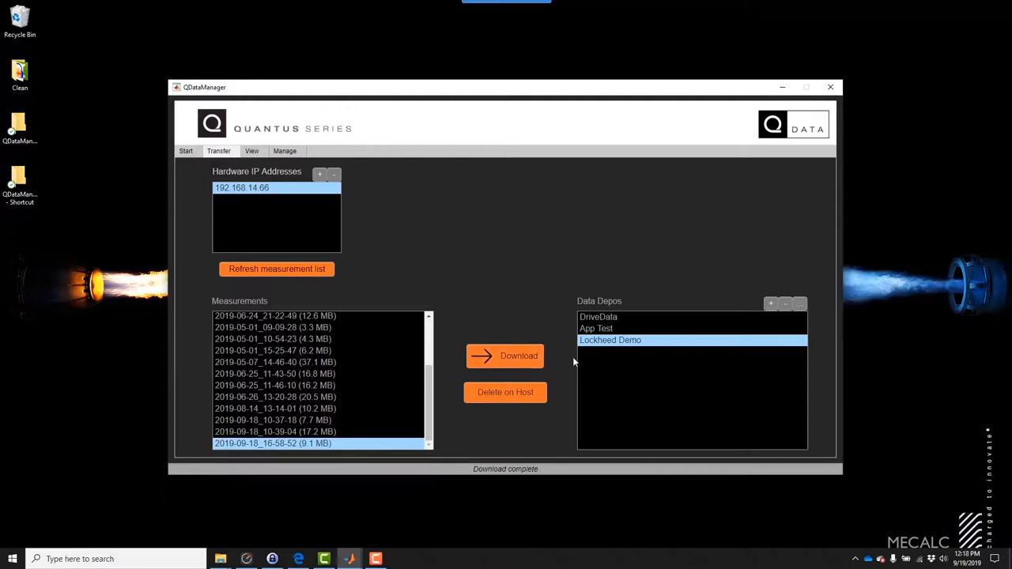
{"action": "mouse_move", "coordinate": [252, 152]}
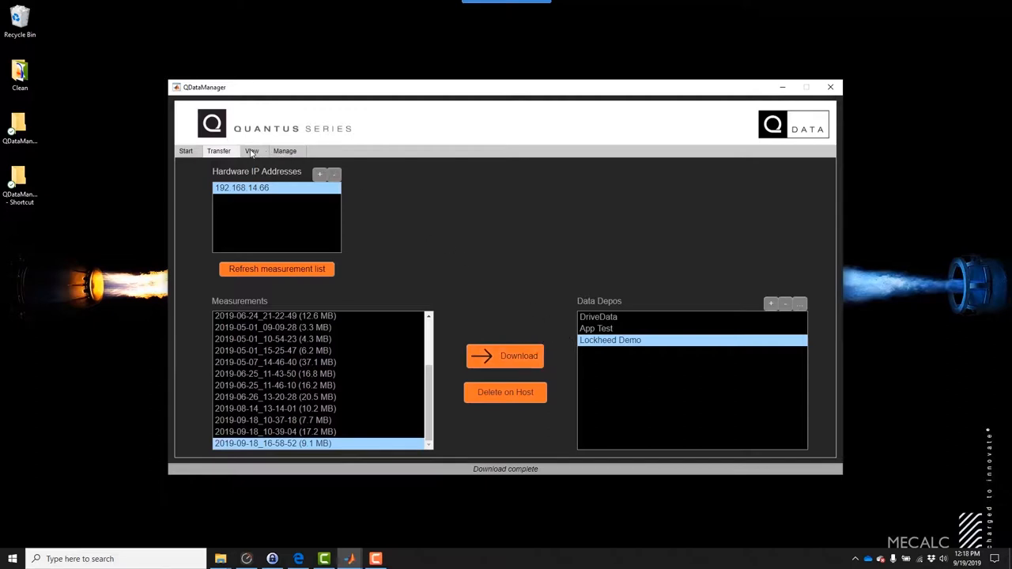
Step: Load measurement 2019-09-18_16-58-52 from the Lockheed Demo depo on the View page
{"action": "left_click", "coordinate": [252, 152]}
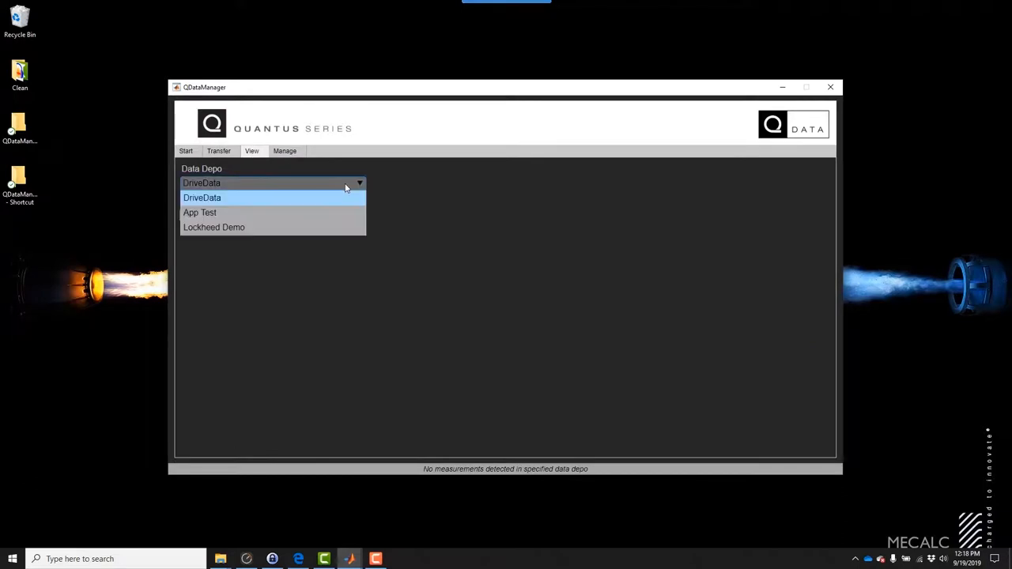
{"action": "left_click", "coordinate": [214, 228]}
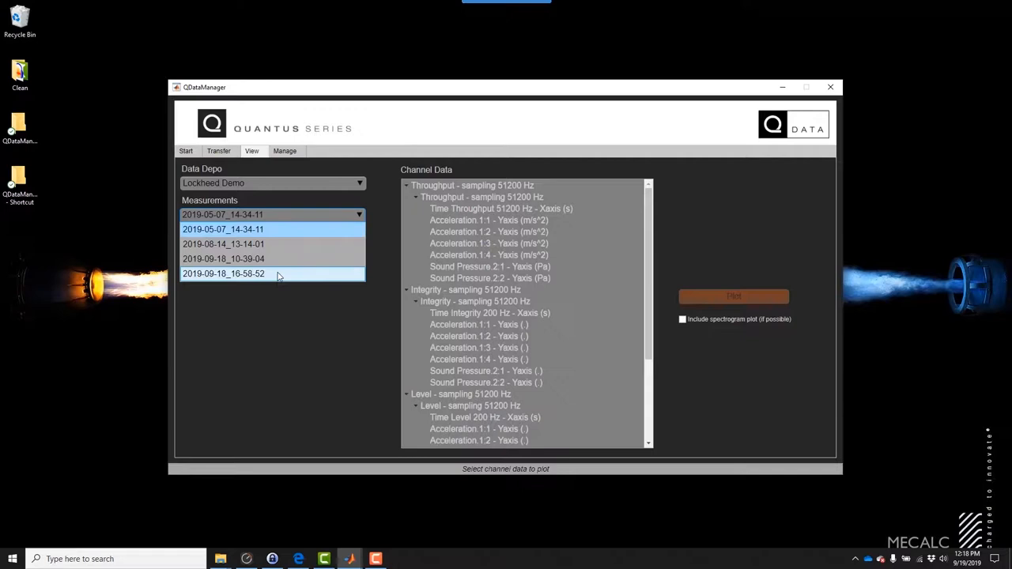
{"action": "left_click", "coordinate": [223, 273]}
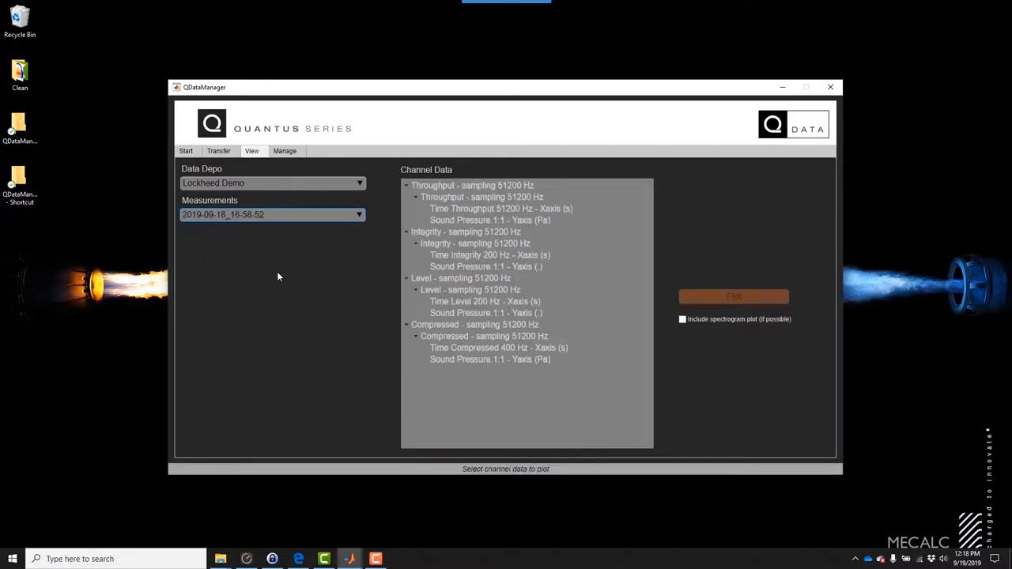
{"action": "mouse_move", "coordinate": [251, 236]}
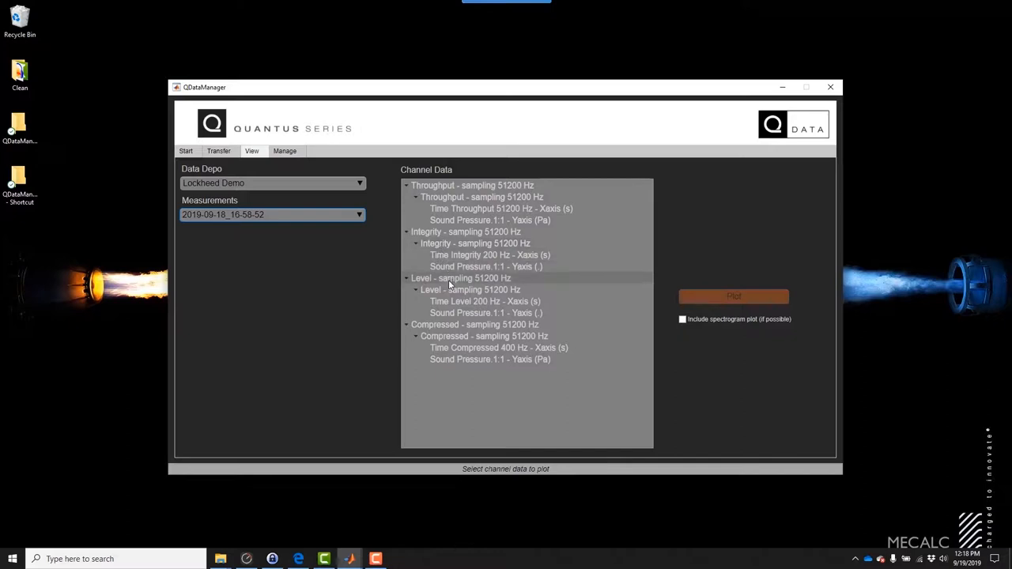
{"action": "mouse_move", "coordinate": [440, 282]}
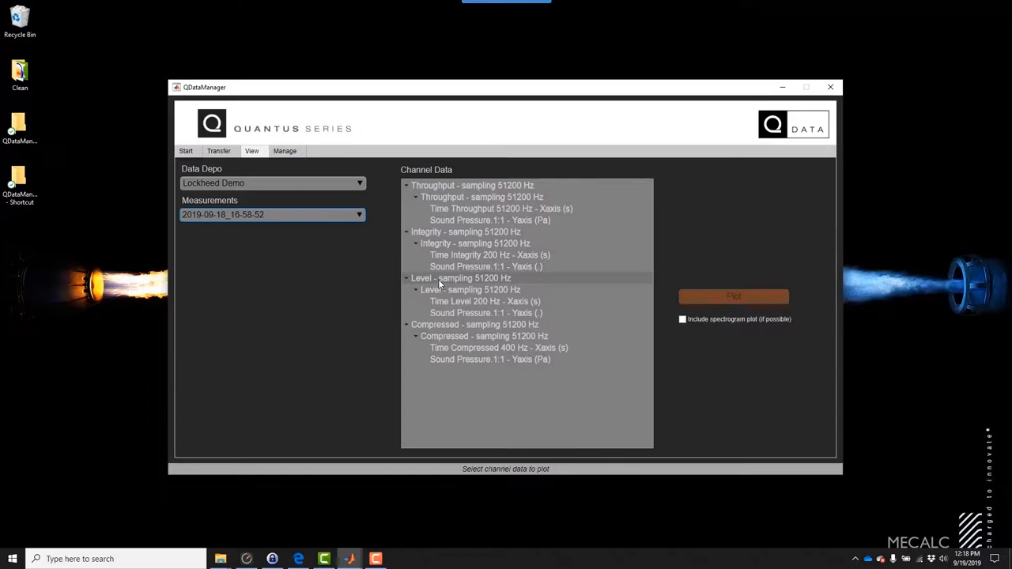
{"action": "mouse_move", "coordinate": [474, 247]}
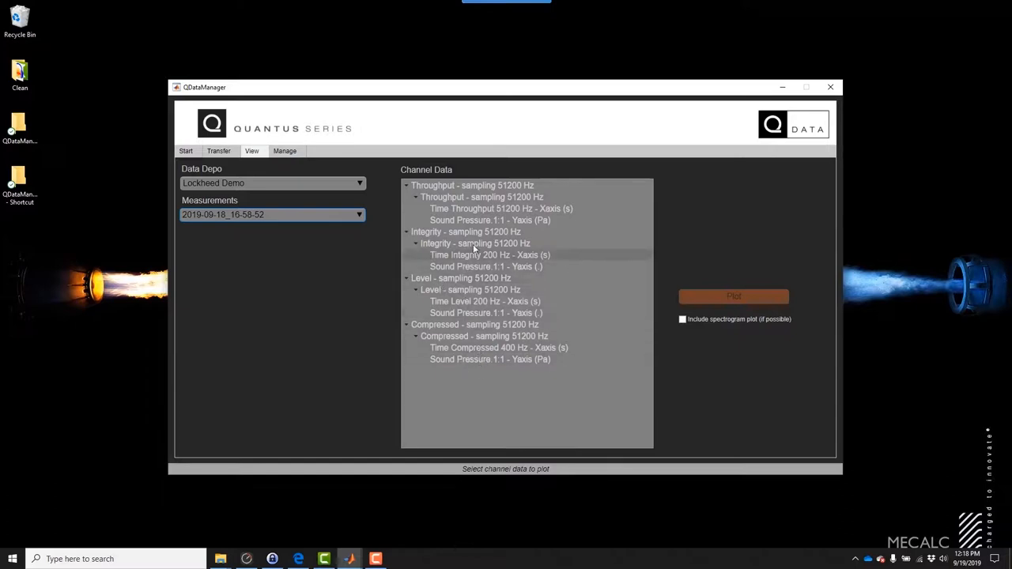
Step: Plot the Throughput Sound Pressure 1:1 channel as a roughly 45-second time signal
{"action": "left_click", "coordinate": [490, 220]}
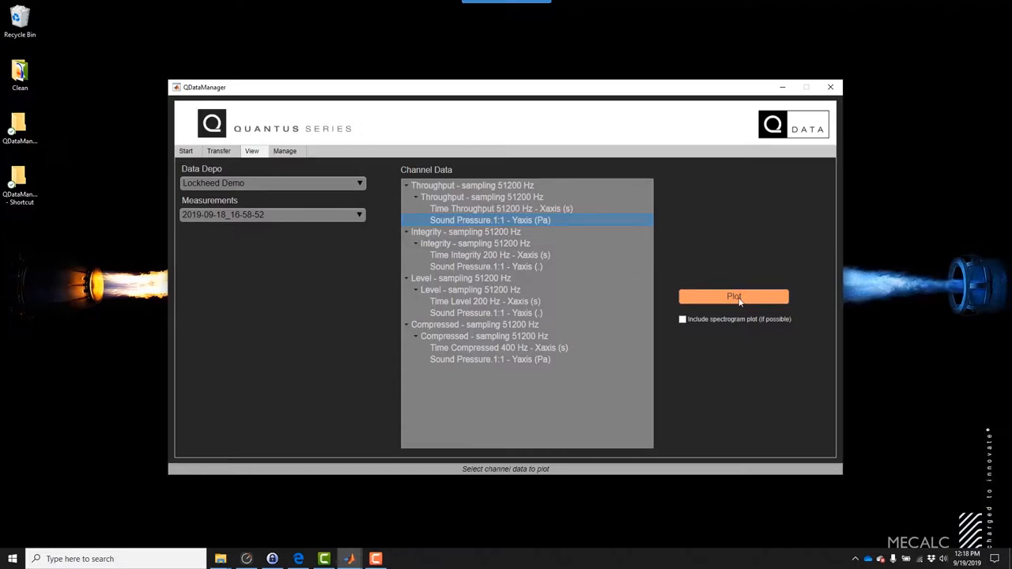
{"action": "left_click", "coordinate": [734, 296]}
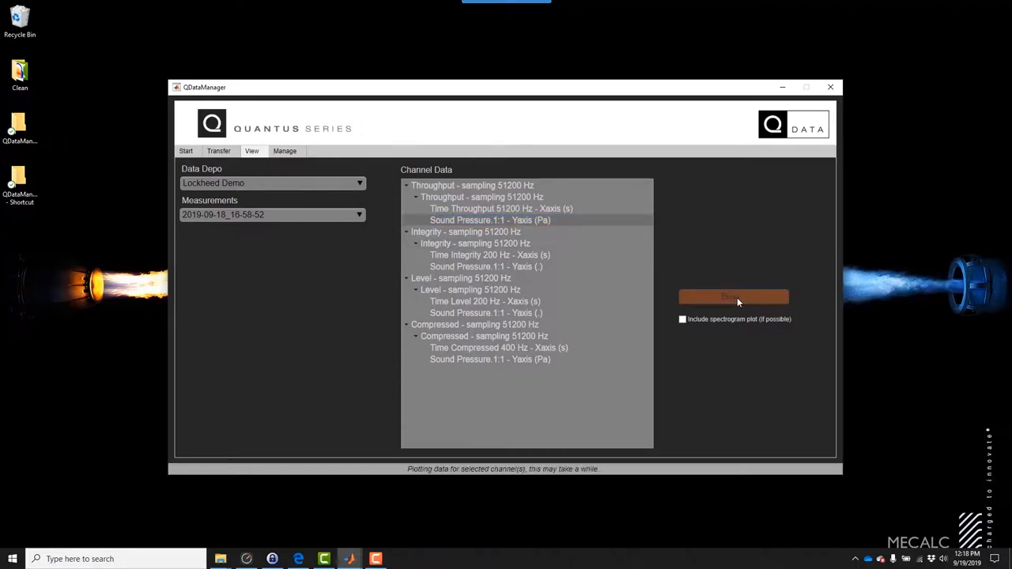
{"action": "left_click", "coordinate": [734, 297]}
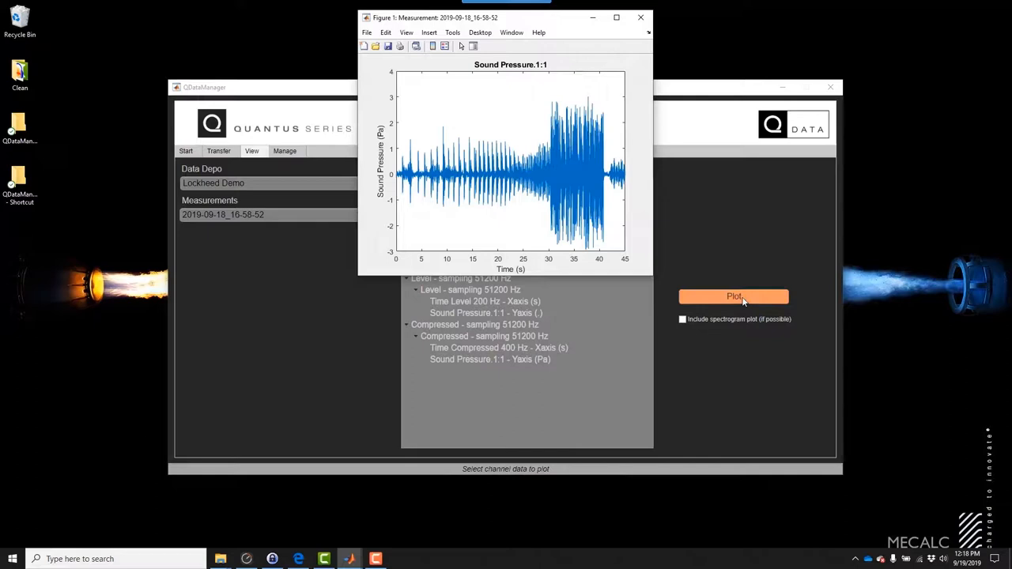
{"action": "mouse_move", "coordinate": [591, 176]}
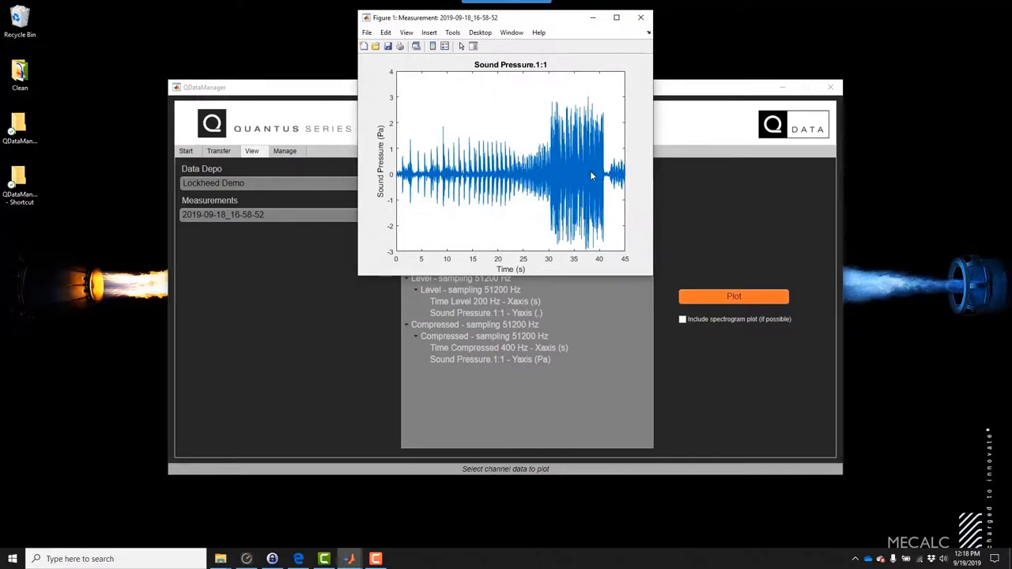
Step: Replot the sound pressure channel with the spectrogram option enabled, then close the figures
{"action": "left_click", "coordinate": [641, 18]}
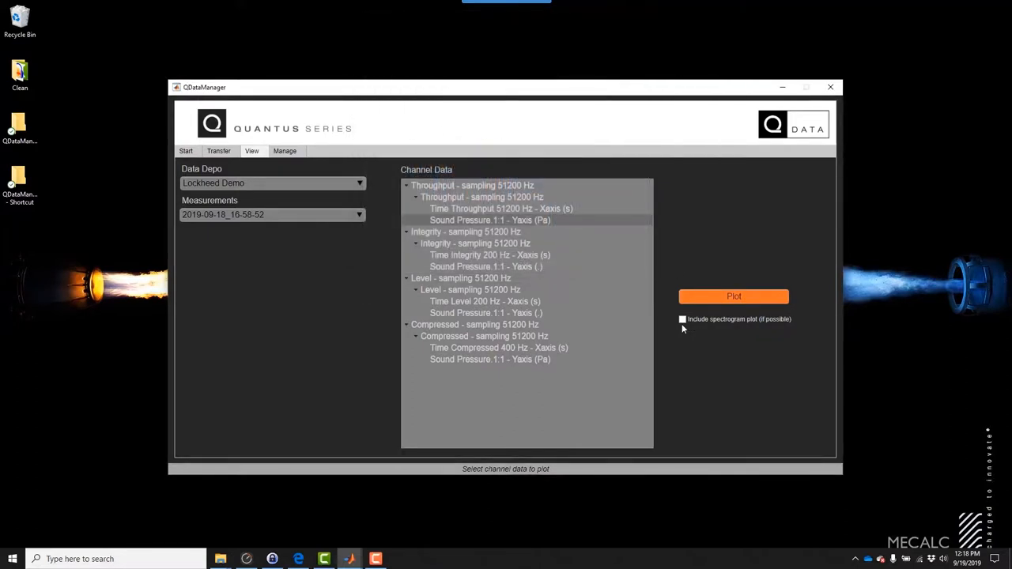
{"action": "left_click", "coordinate": [683, 320]}
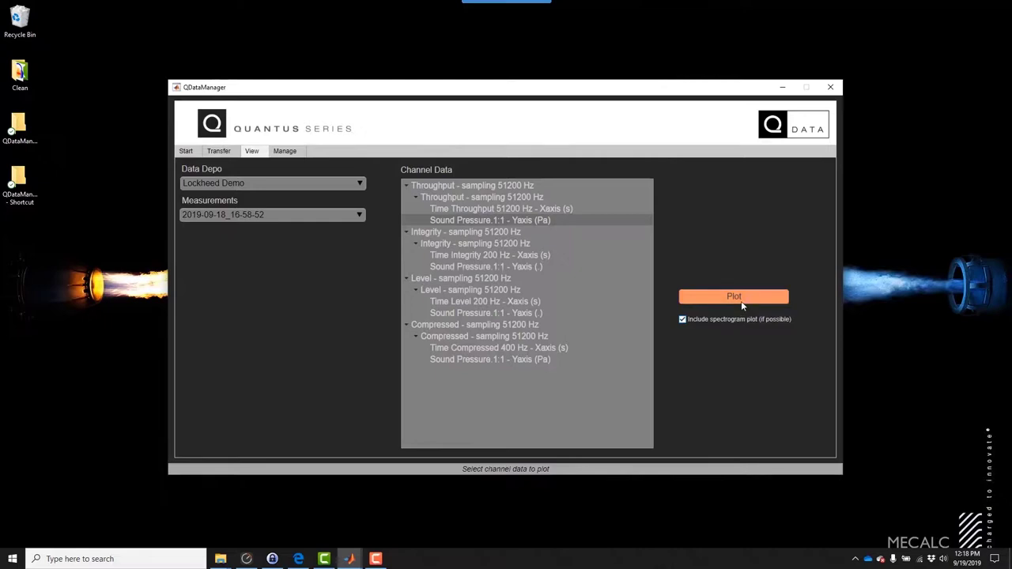
{"action": "left_click", "coordinate": [734, 297]}
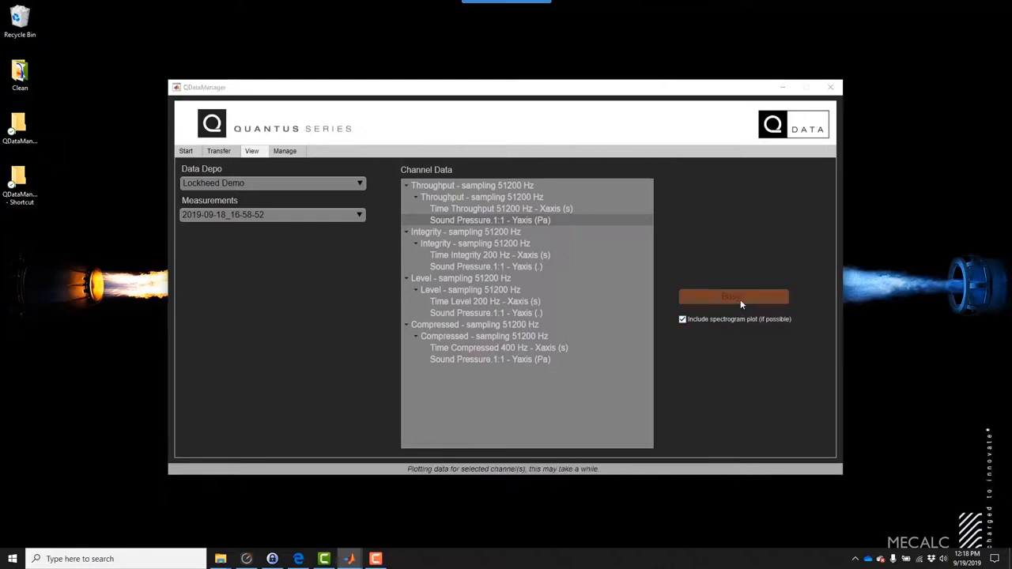
{"action": "left_click", "coordinate": [734, 297]}
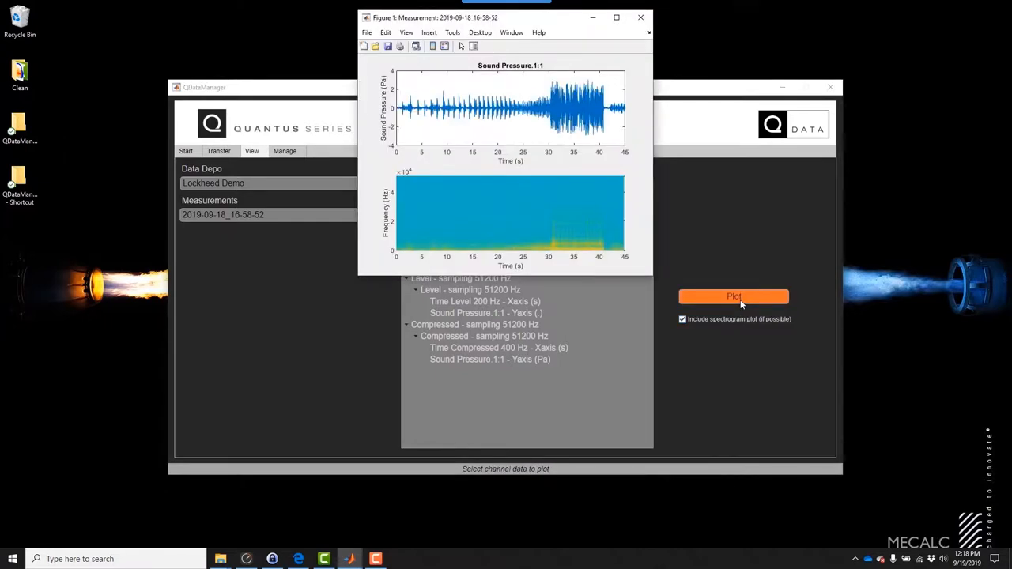
{"action": "mouse_move", "coordinate": [451, 214]}
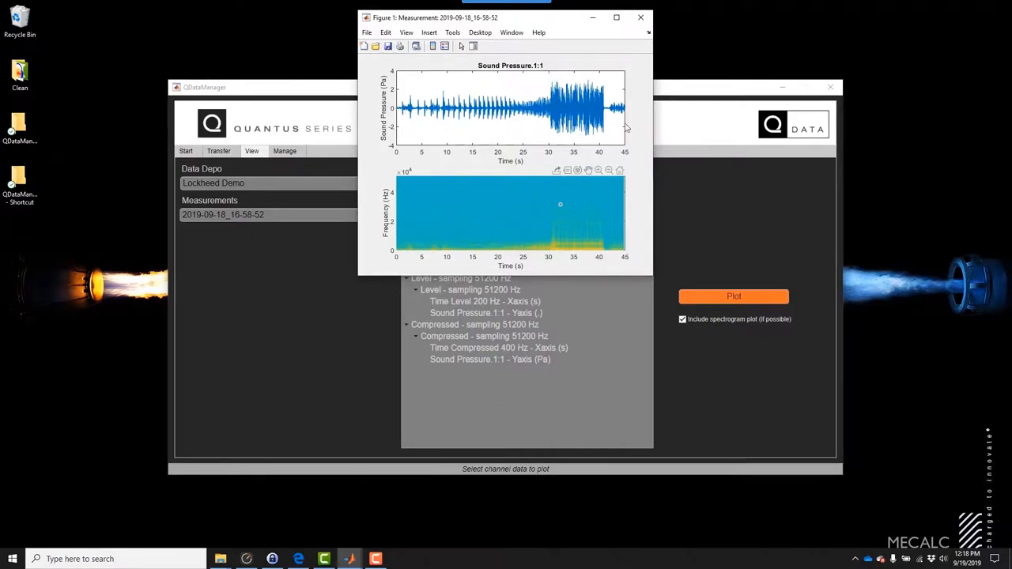
{"action": "mouse_move", "coordinate": [641, 18]}
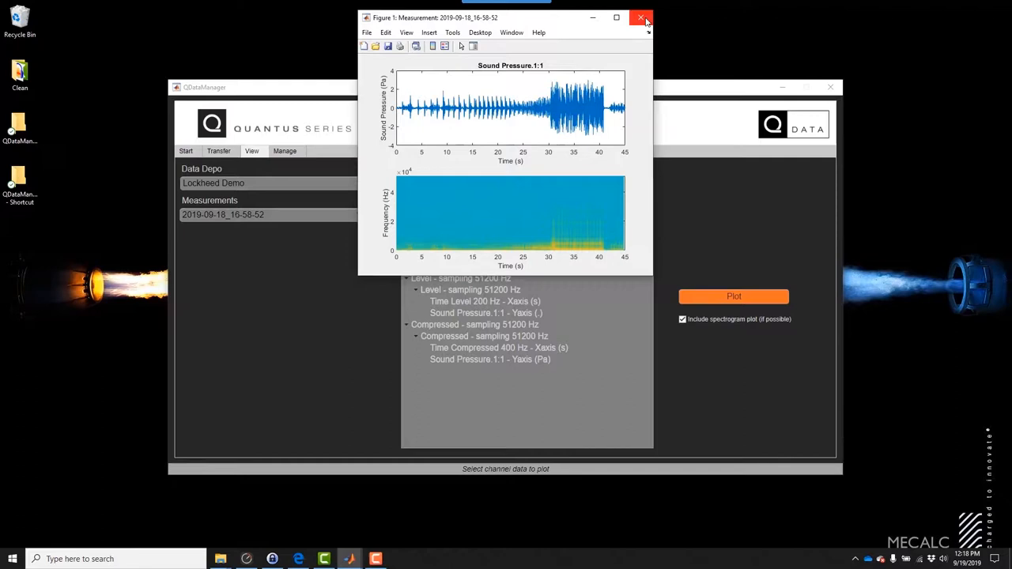
{"action": "left_click", "coordinate": [643, 17]}
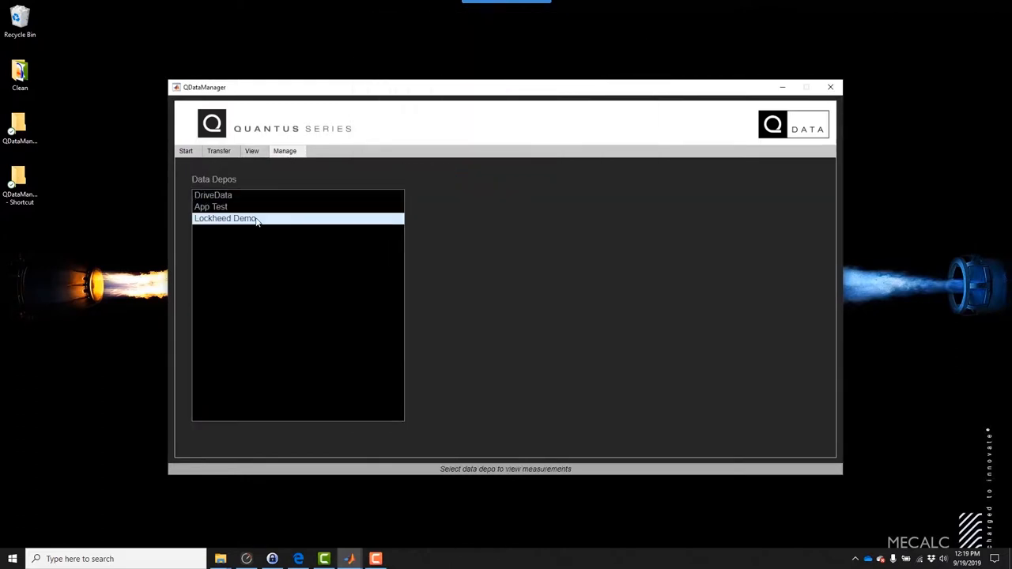
Step: Export measurement 2019-09-18_16-58-52 from Lockheed Demo to a .MAT file and bring up MATLAB
{"action": "left_click", "coordinate": [225, 219]}
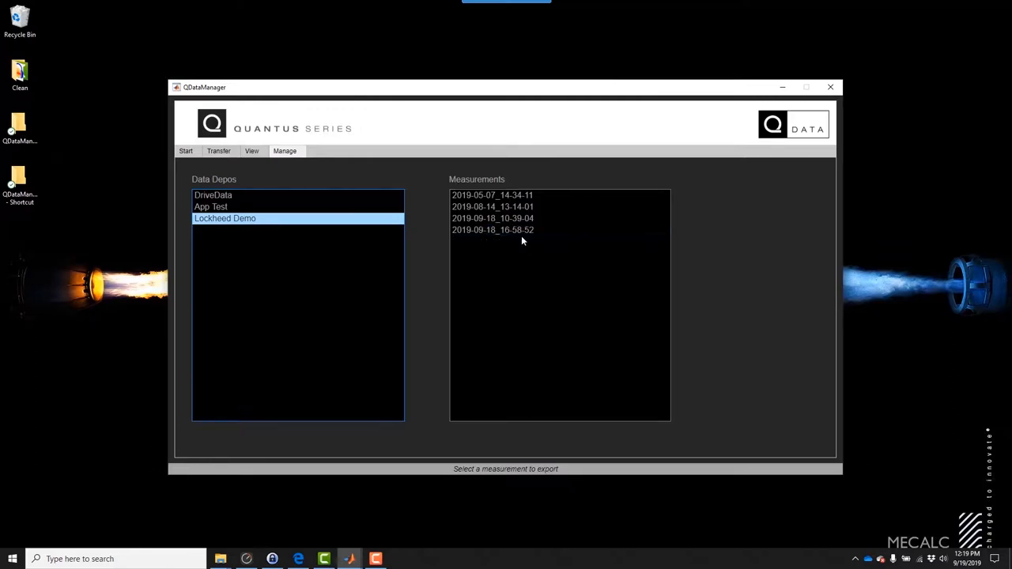
{"action": "left_click", "coordinate": [494, 231]}
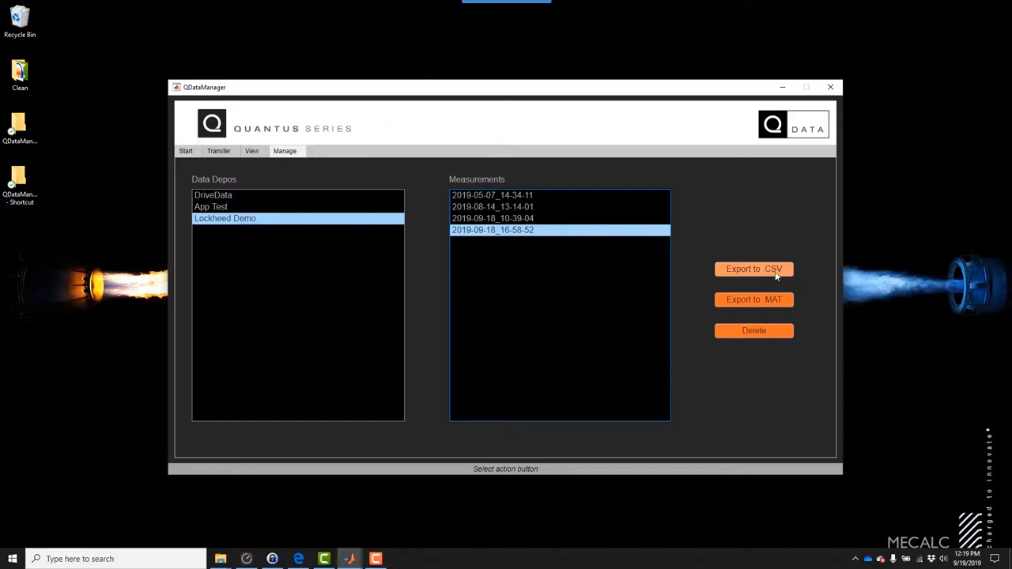
{"action": "mouse_move", "coordinate": [753, 301]}
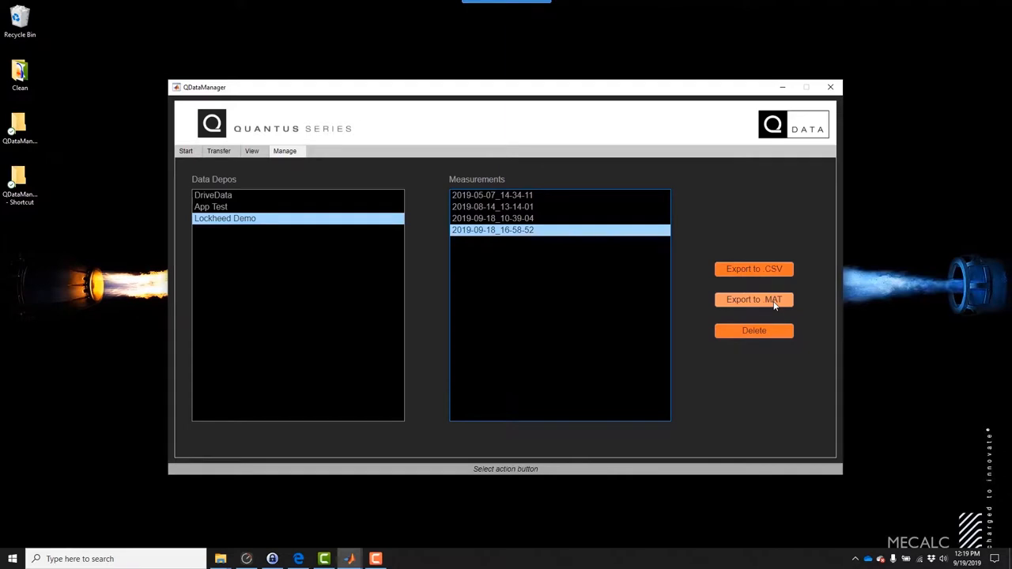
{"action": "left_click", "coordinate": [753, 301]}
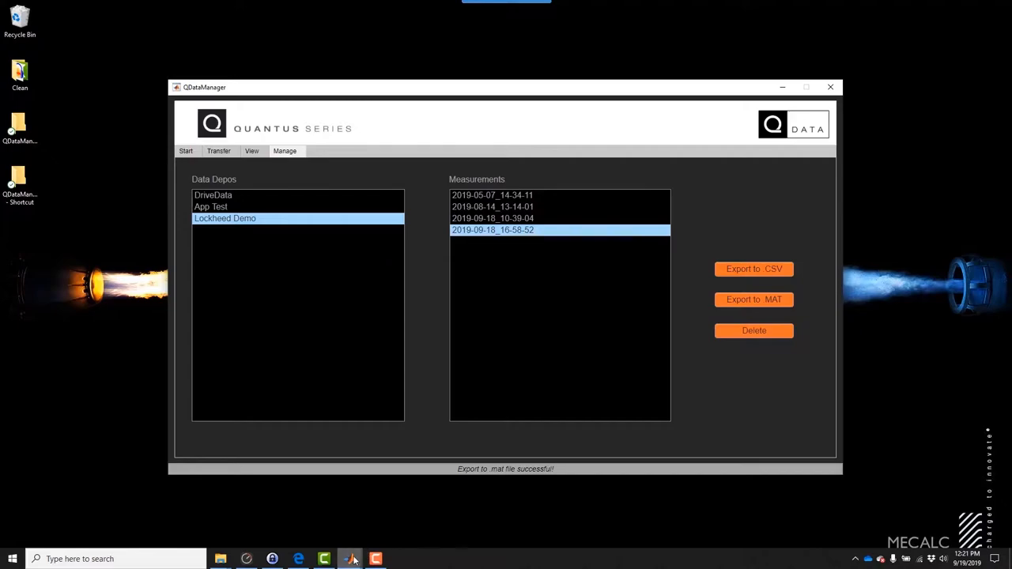
{"action": "left_click", "coordinate": [350, 560]}
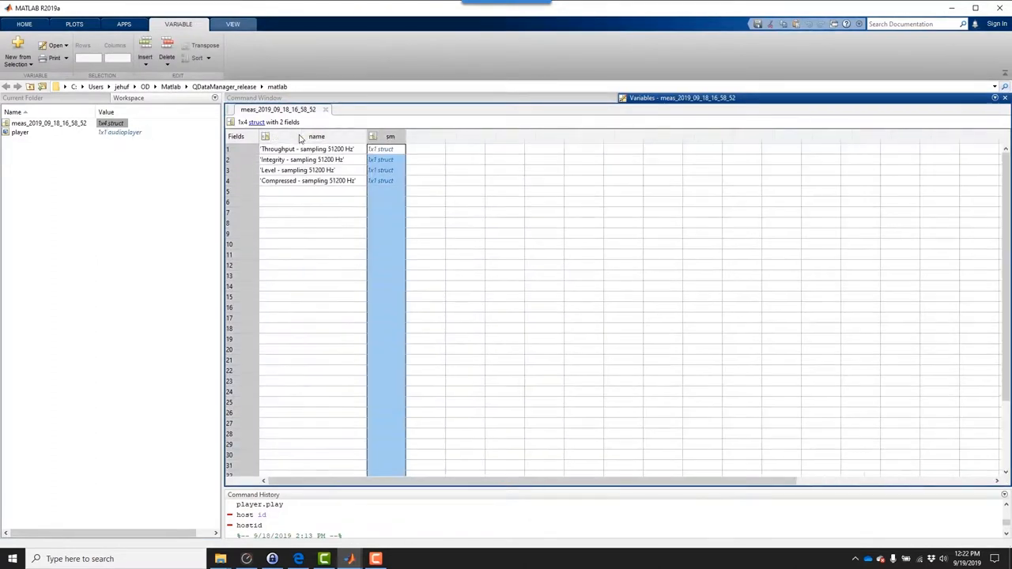
{"action": "mouse_move", "coordinate": [279, 172]}
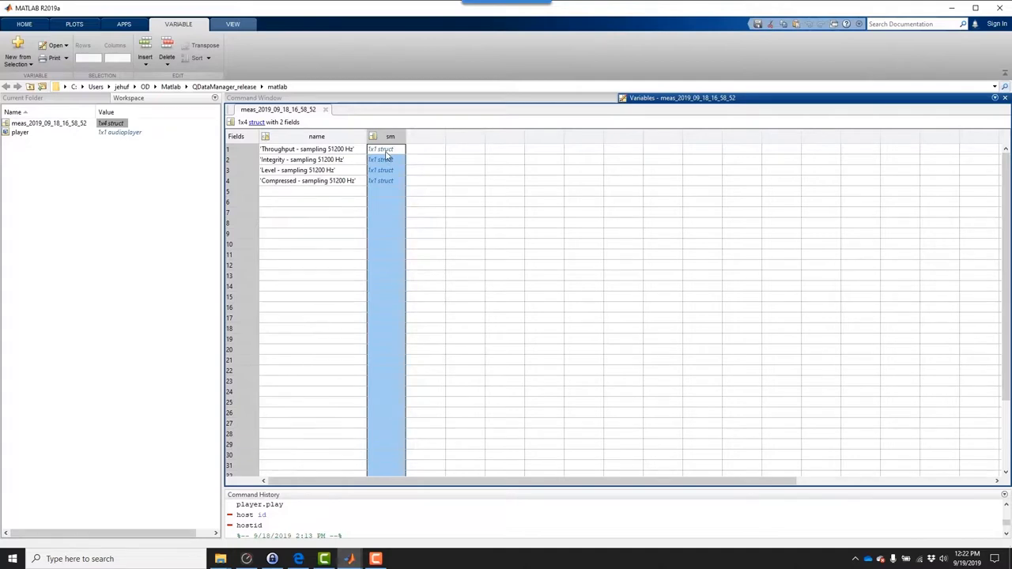
Step: Drill into sm, then lc, then the second data entry to view the sound pressure samples
{"action": "double_click", "coordinate": [383, 148]}
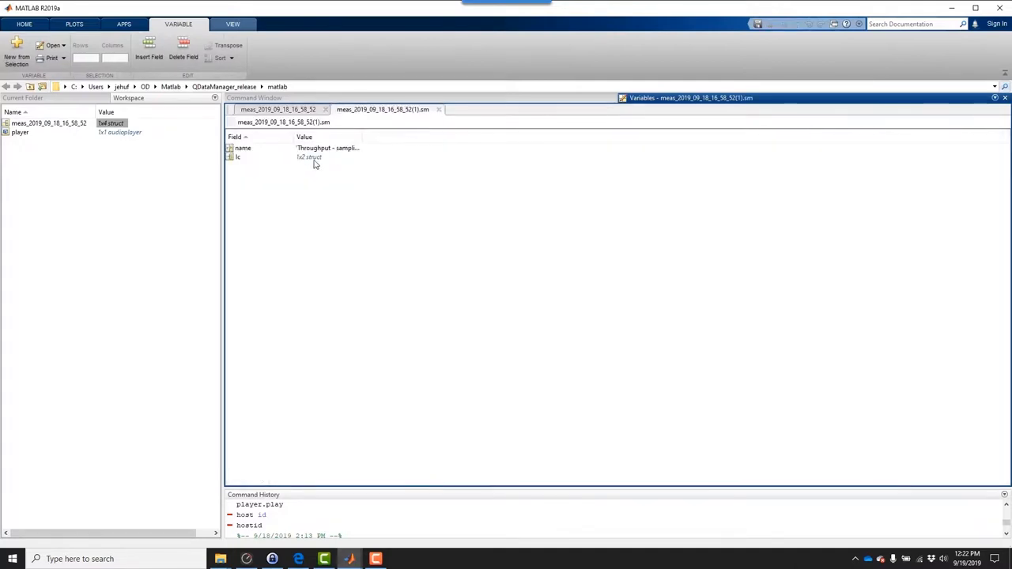
{"action": "double_click", "coordinate": [310, 157]}
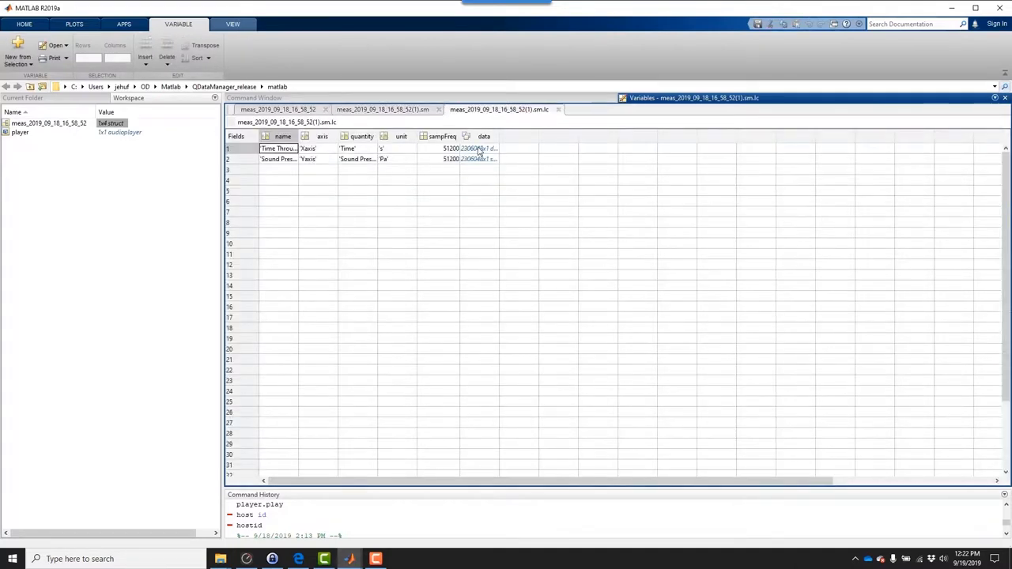
{"action": "double_click", "coordinate": [478, 158]}
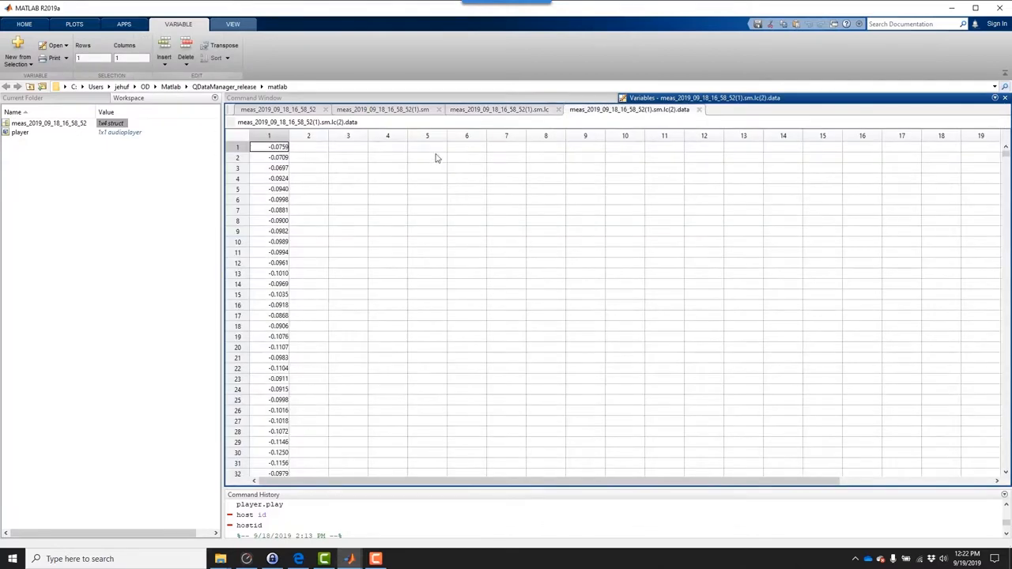
{"action": "mouse_move", "coordinate": [363, 127]}
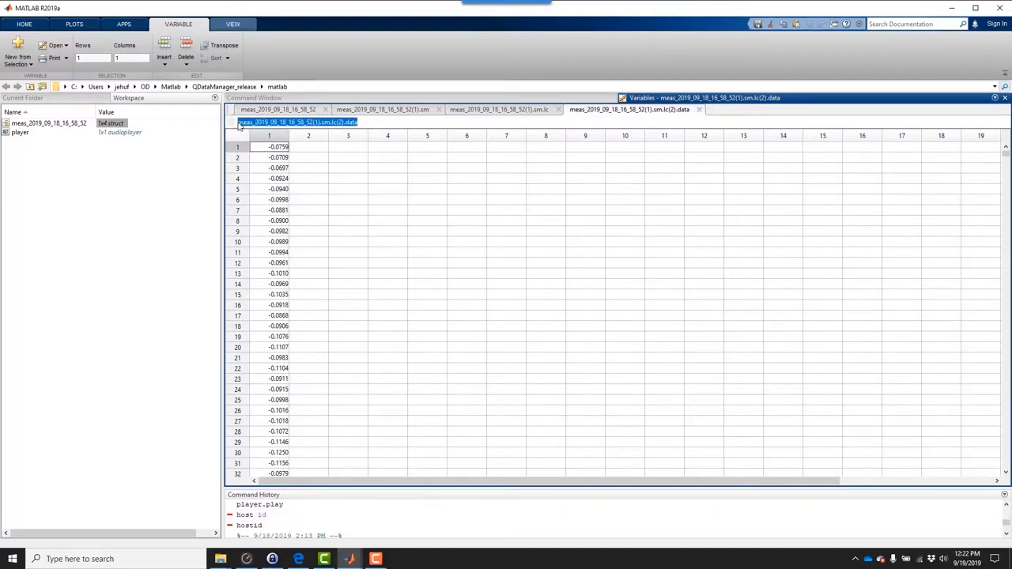
{"action": "mouse_move", "coordinate": [424, 101]}
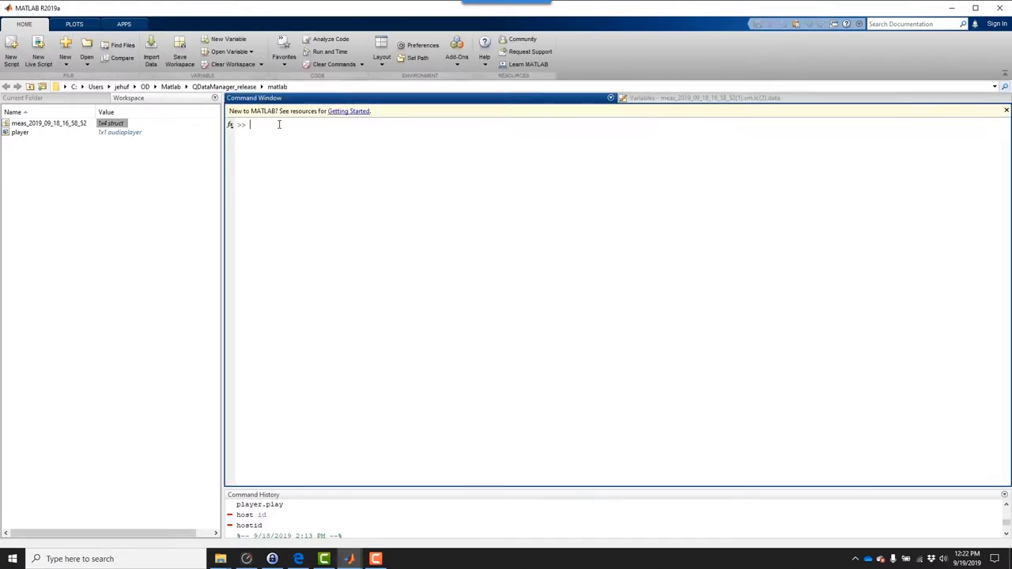
Step: Create player as an audioplayer from meas_2019_09_18_16_58_52(1).sm.lc(2).data at 51200 Hz
{"action": "type", "text": "player"}
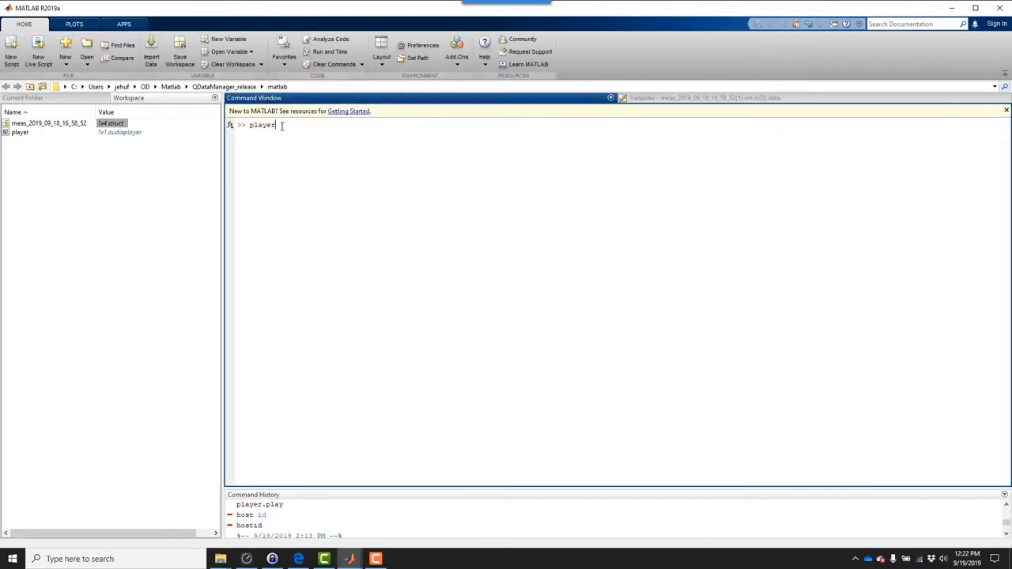
{"action": "type", "text": "=audioplay"}
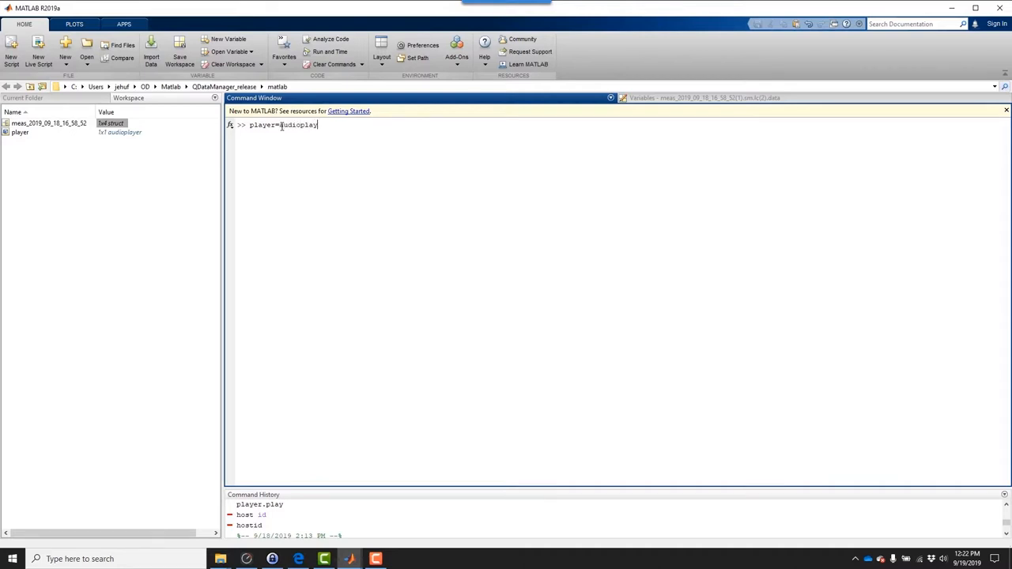
{"action": "type", "text": "("}
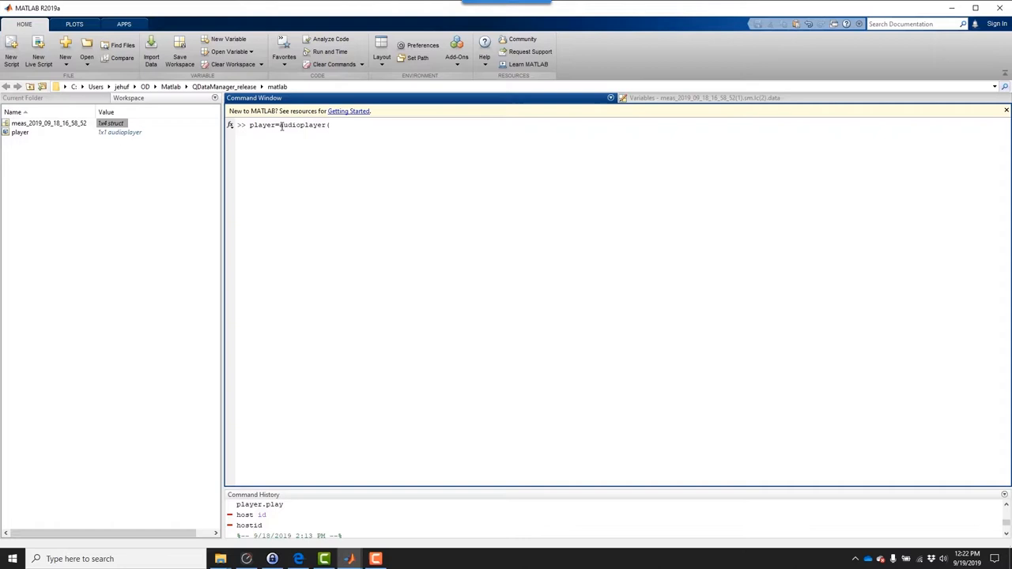
{"action": "type", "text": "meas_2019_09_18_16_58_52(1).sm.lc(2).data"}
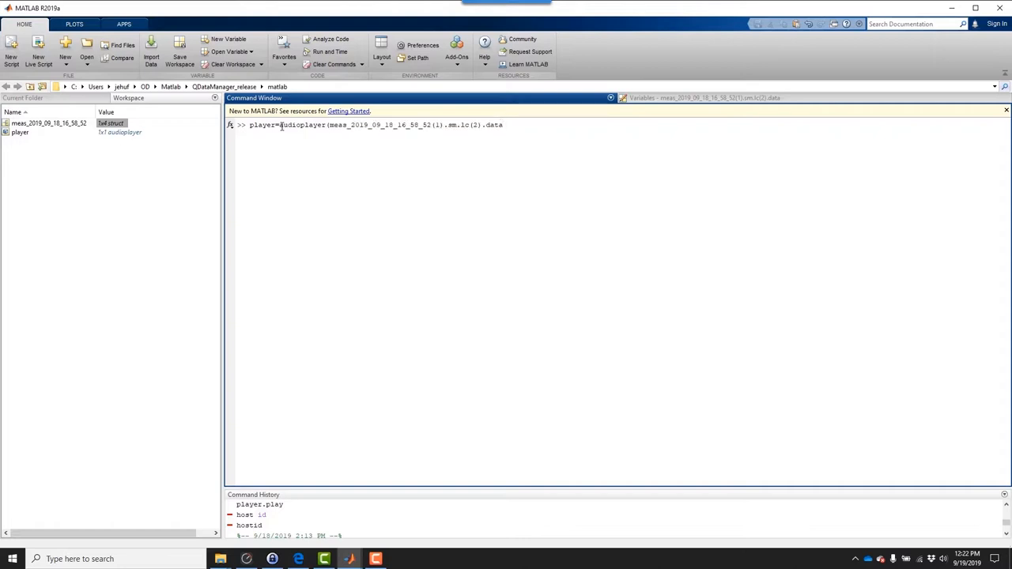
{"action": "type", "text": ",51200"}
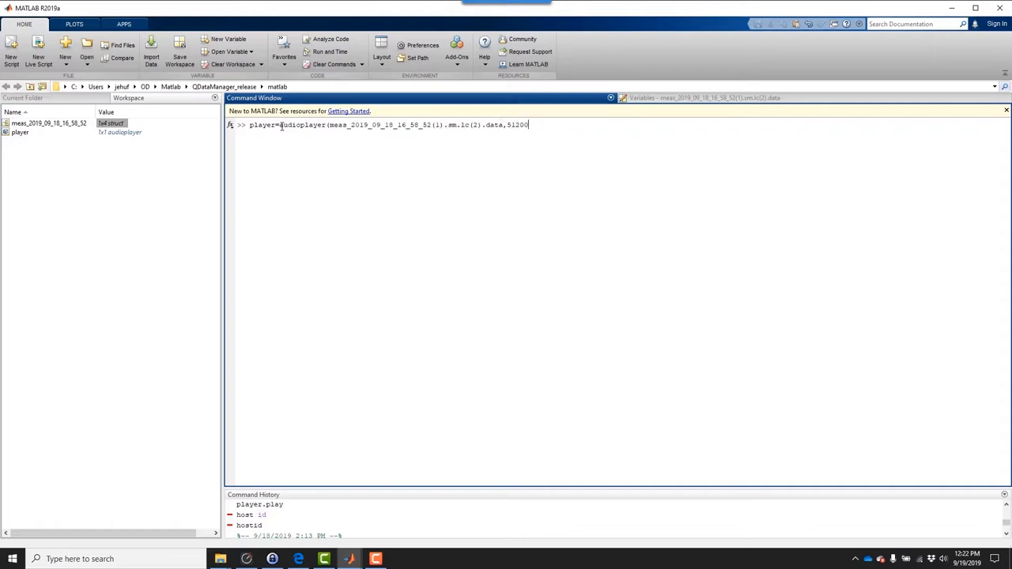
{"action": "type", "text": ")"}
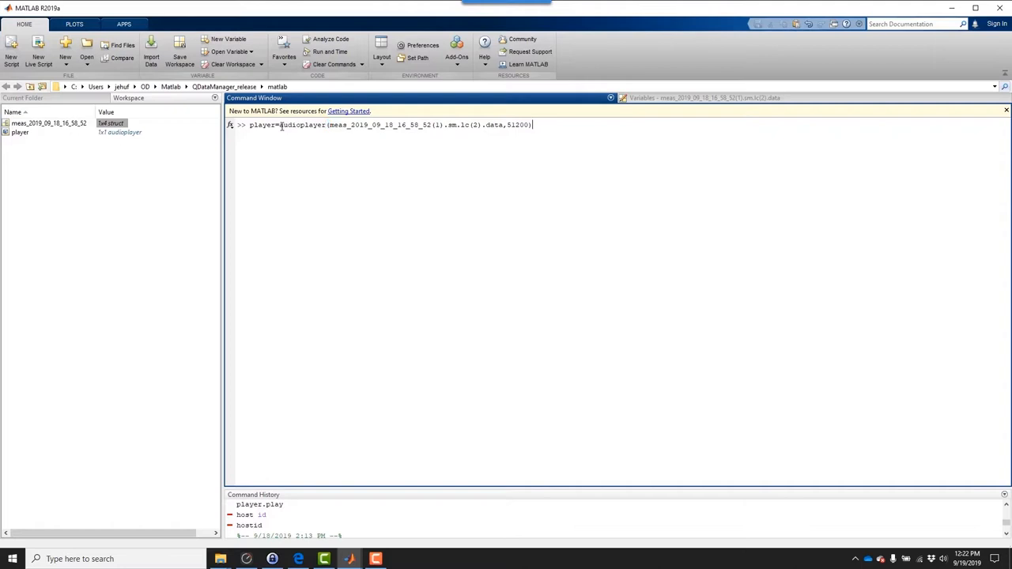
{"action": "key", "text": "Return"}
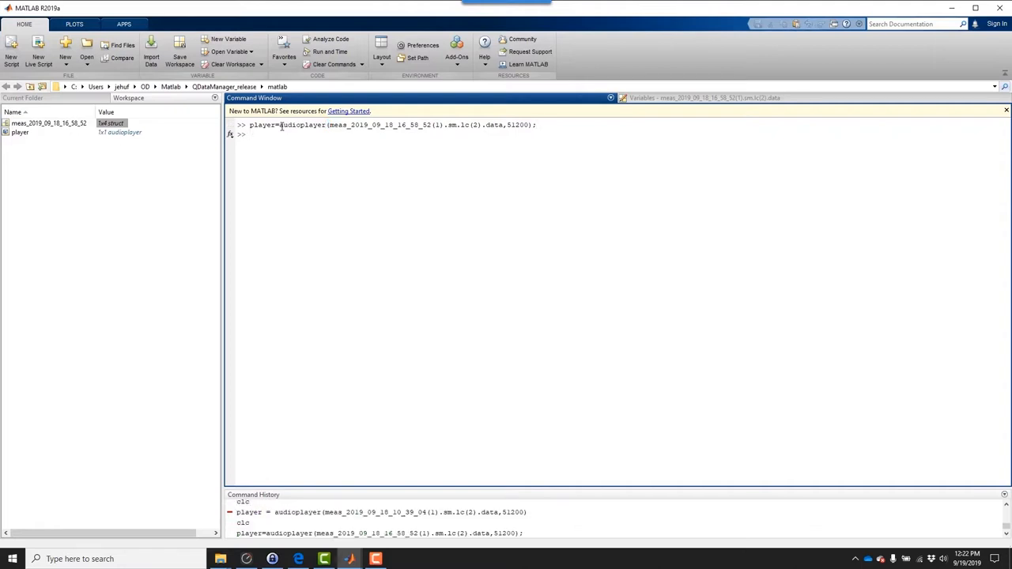
Step: Play the measurement as audio with player.play, then pause it with player.pause
{"action": "type", "text": "player.pla"}
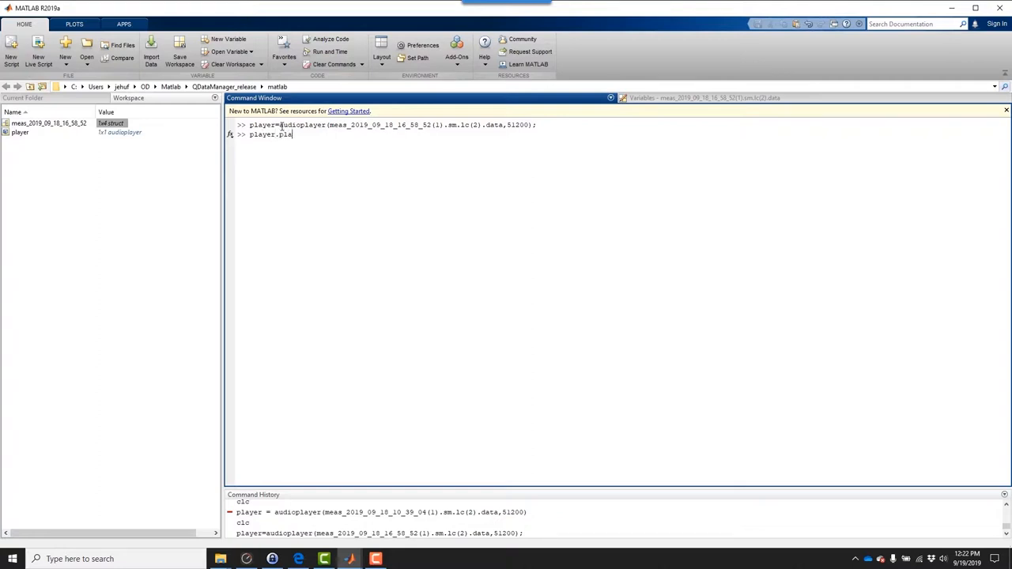
{"action": "key", "text": "Return"}
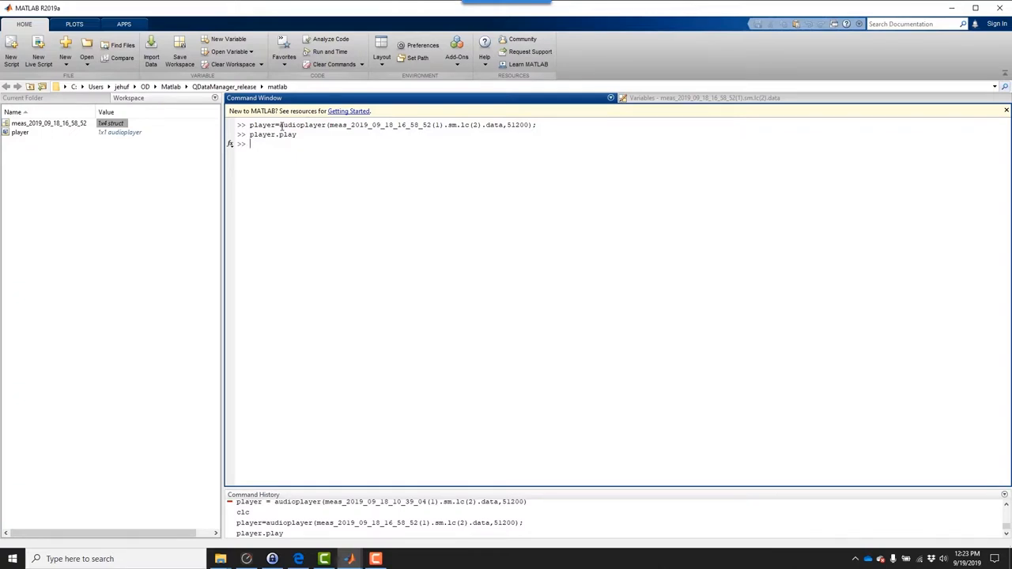
{"action": "type", "text": "player."}
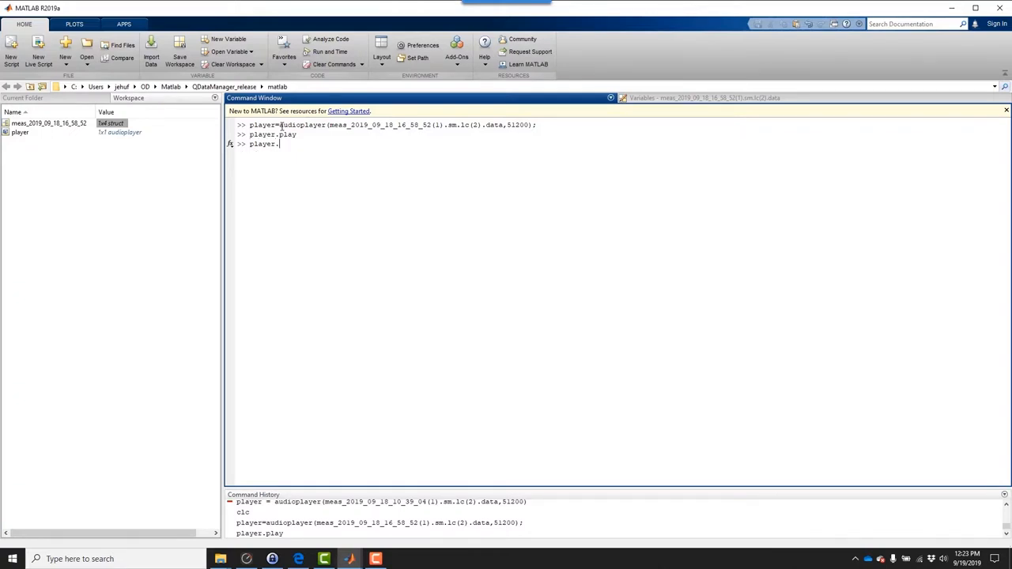
{"action": "type", "text": "paus"}
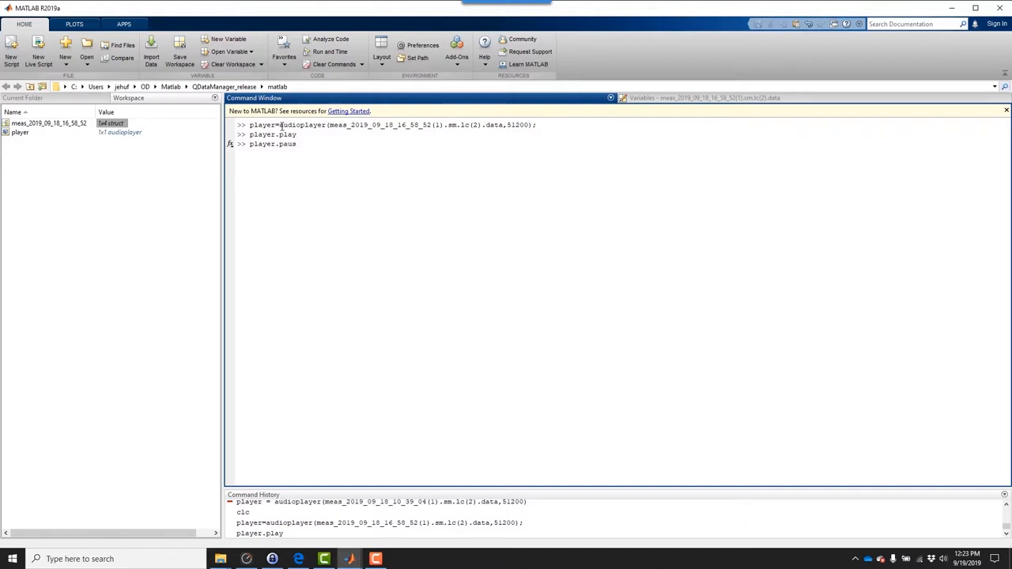
{"action": "key", "text": "Return"}
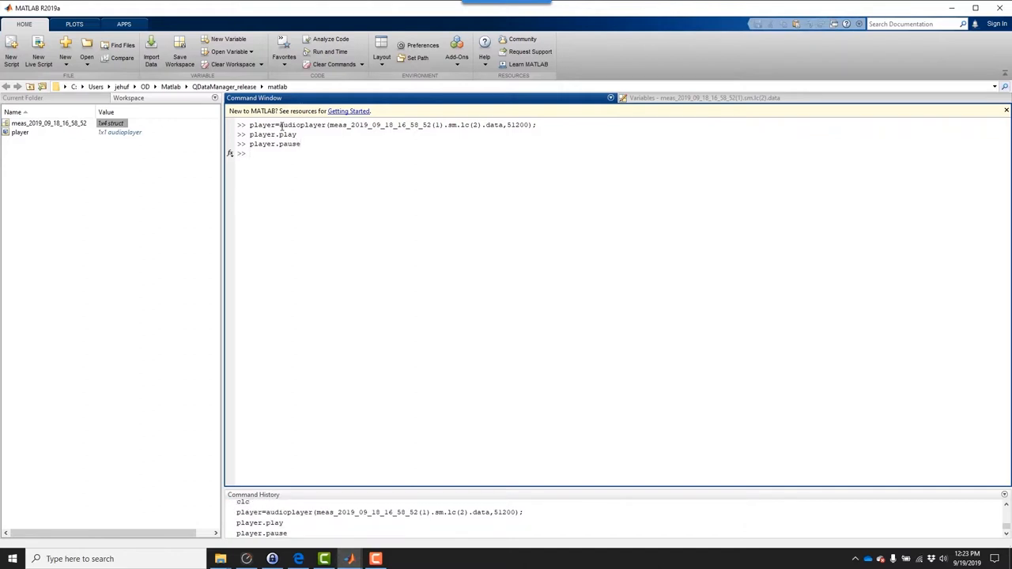
{"action": "mouse_move", "coordinate": [388, 297]}
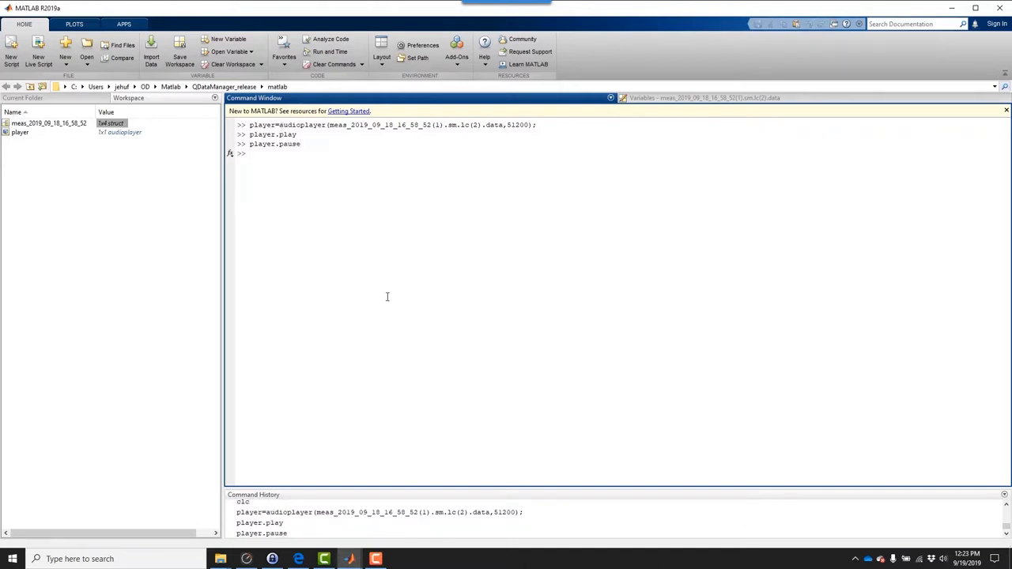